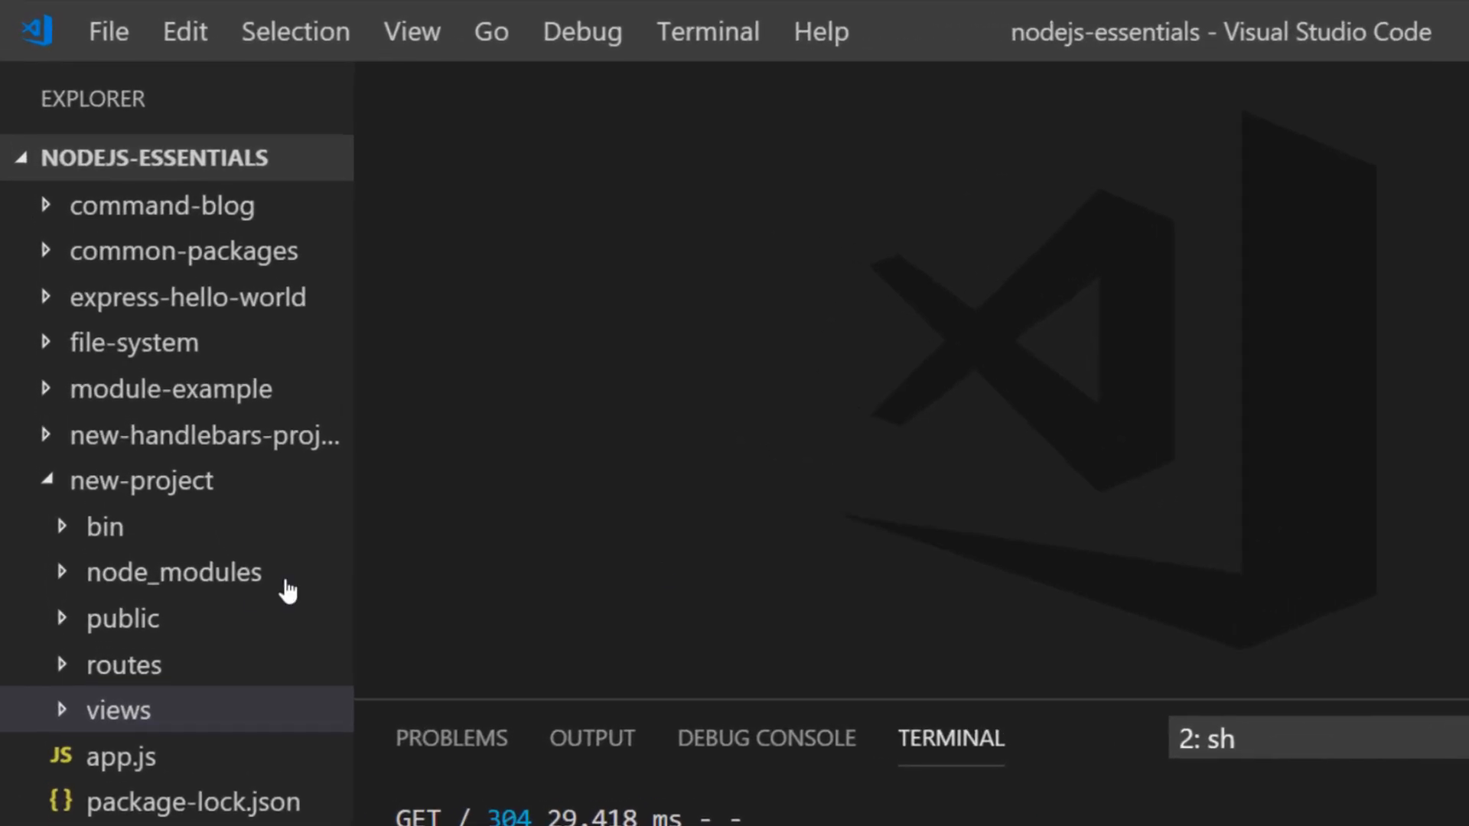
# Step: Expand new-project's public folder and open app.js
pyautogui.click(122, 617)
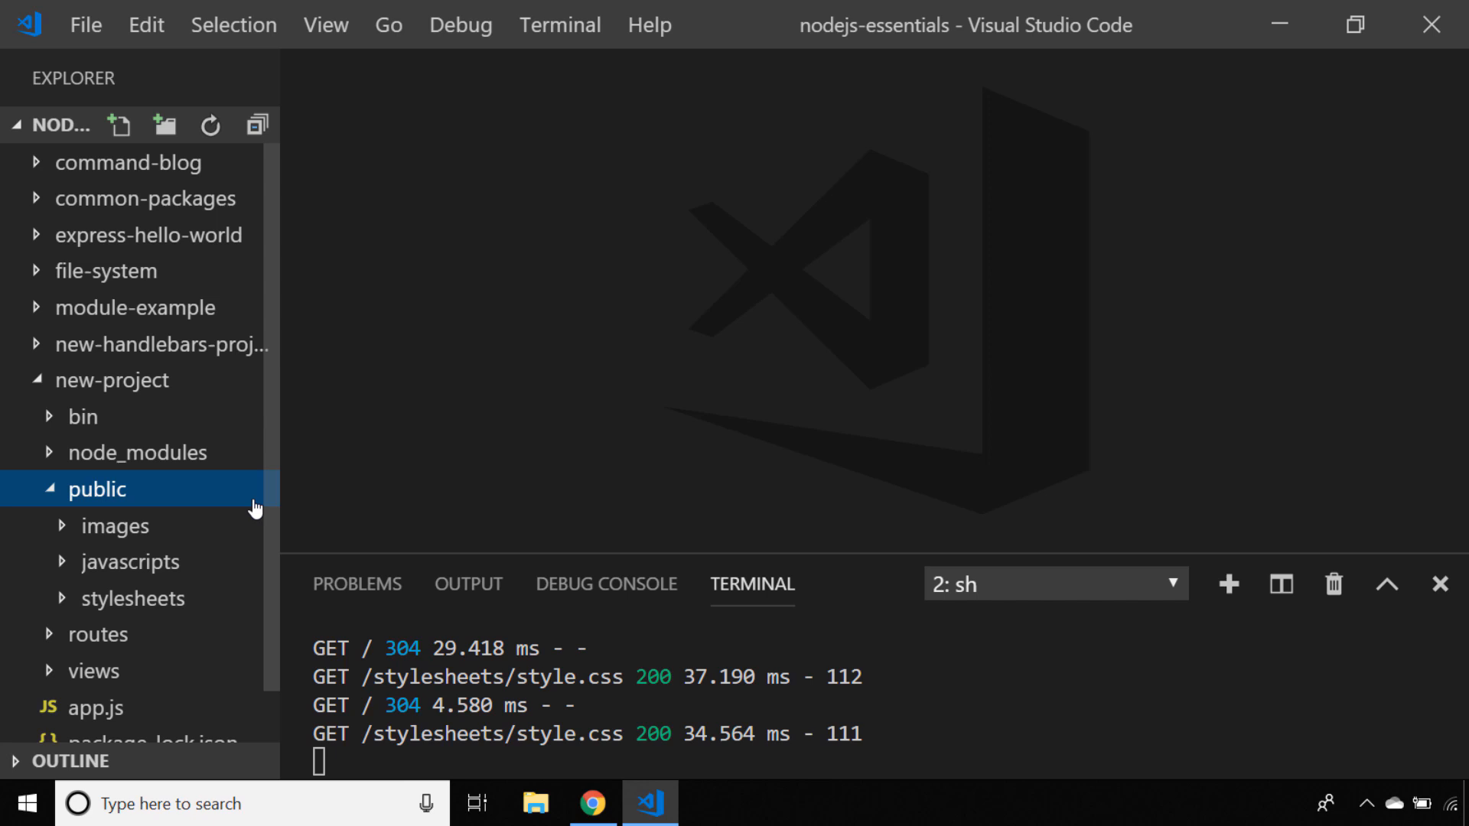
pyautogui.doubleClick(95, 707)
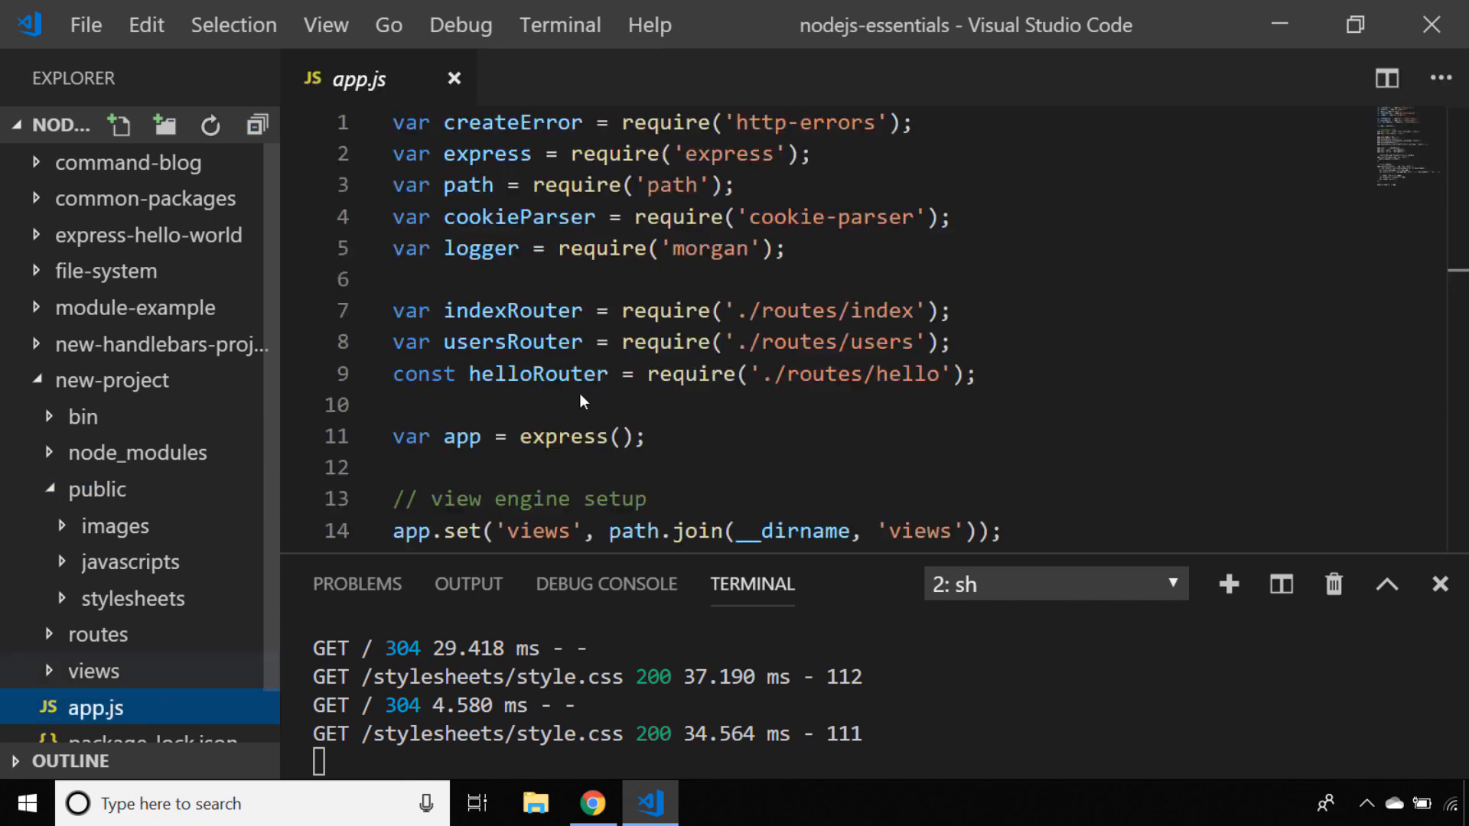
pyautogui.scroll(-3)
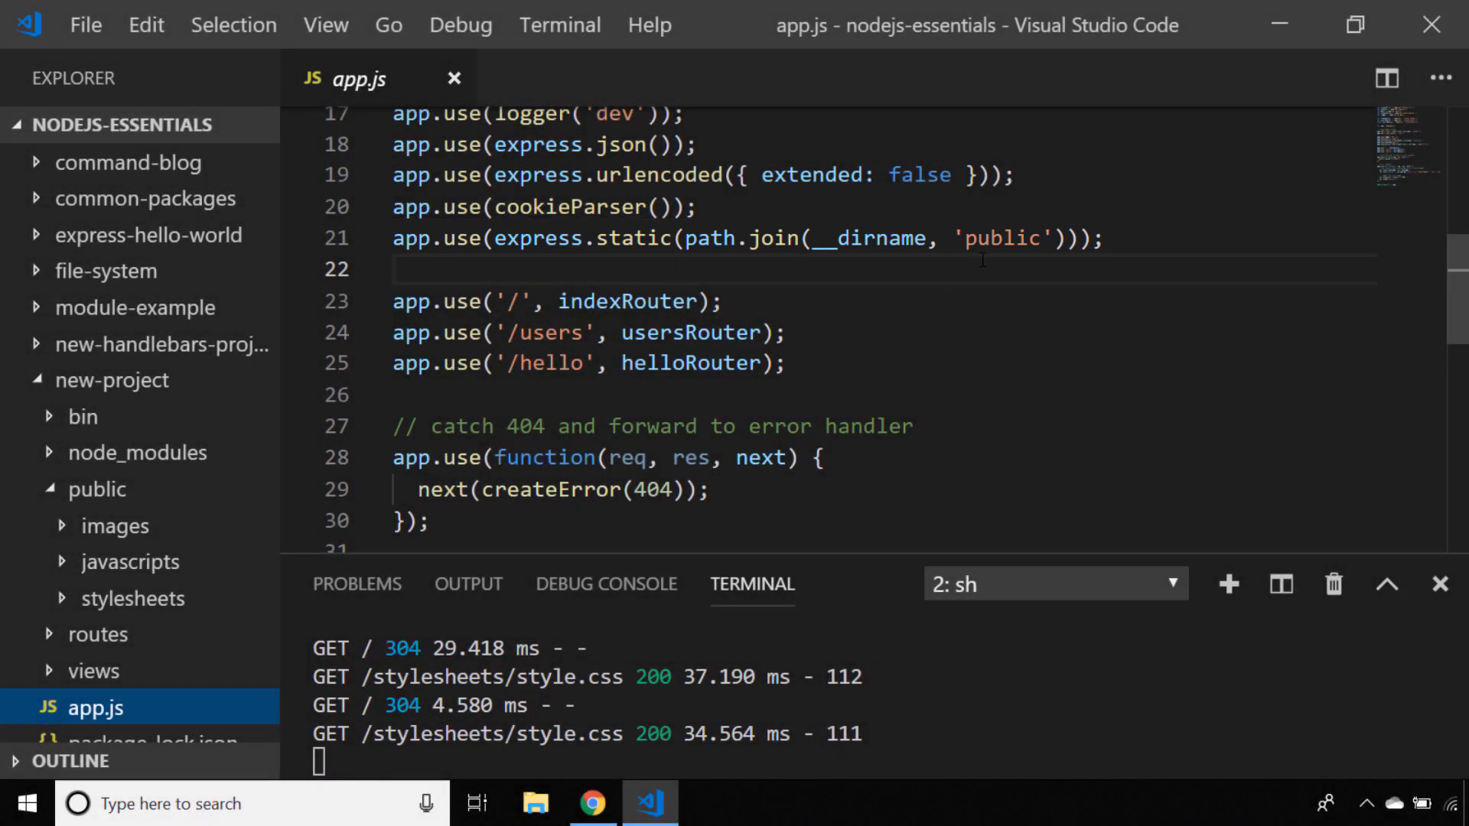
pyautogui.doubleClick(1000, 239)
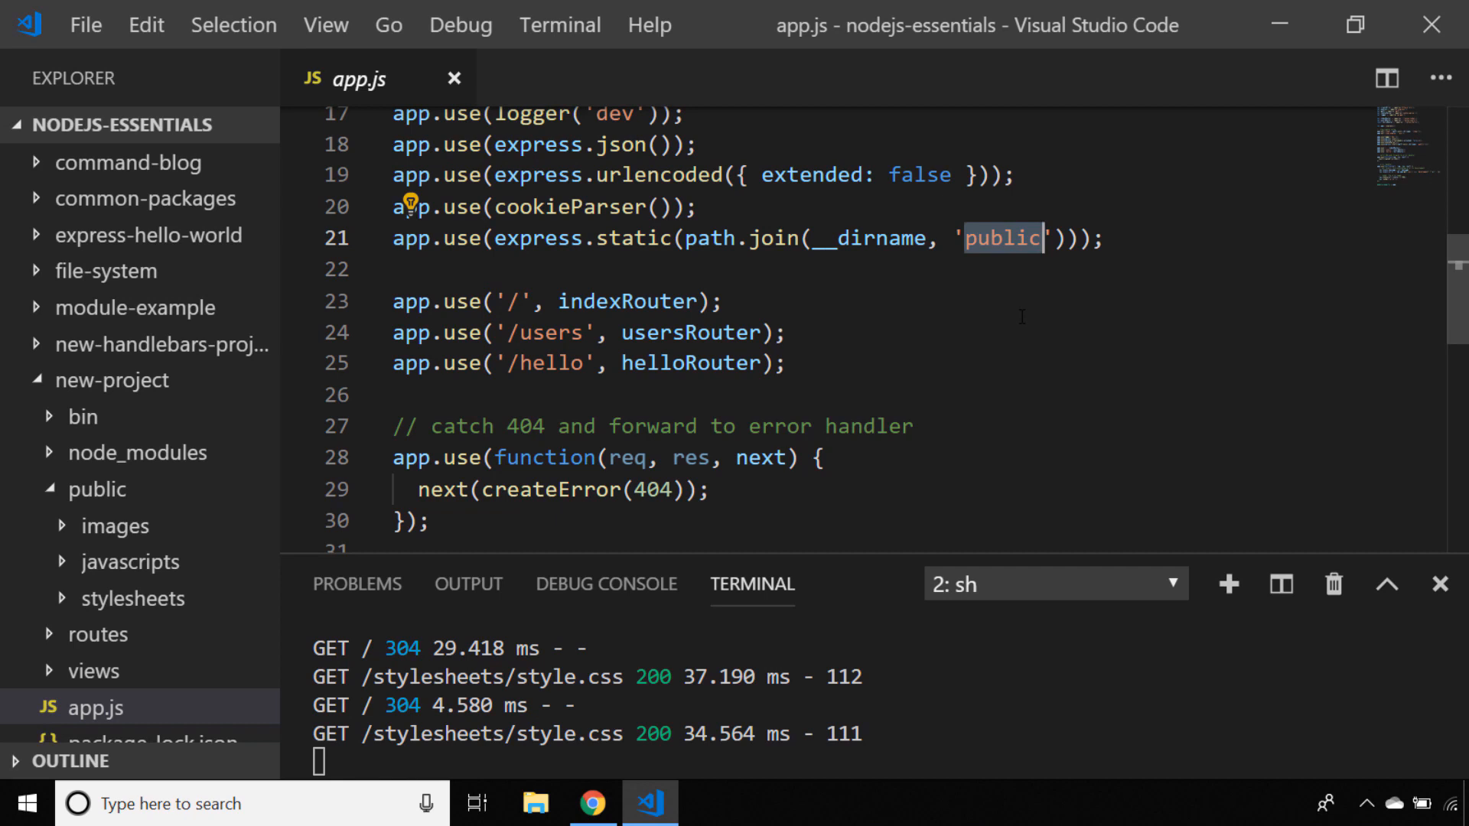
pyautogui.write('content')
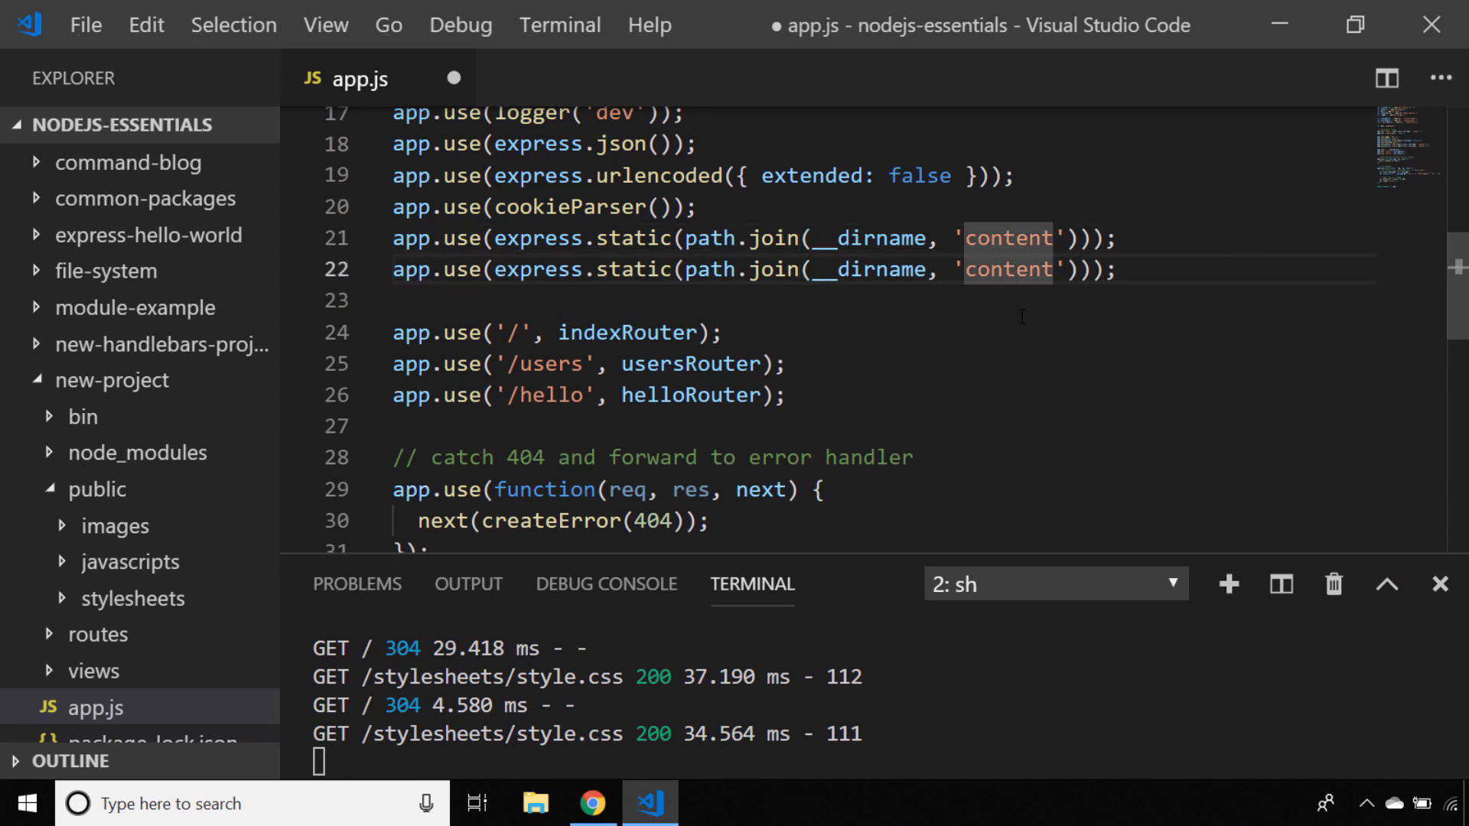
pyautogui.write('publi')
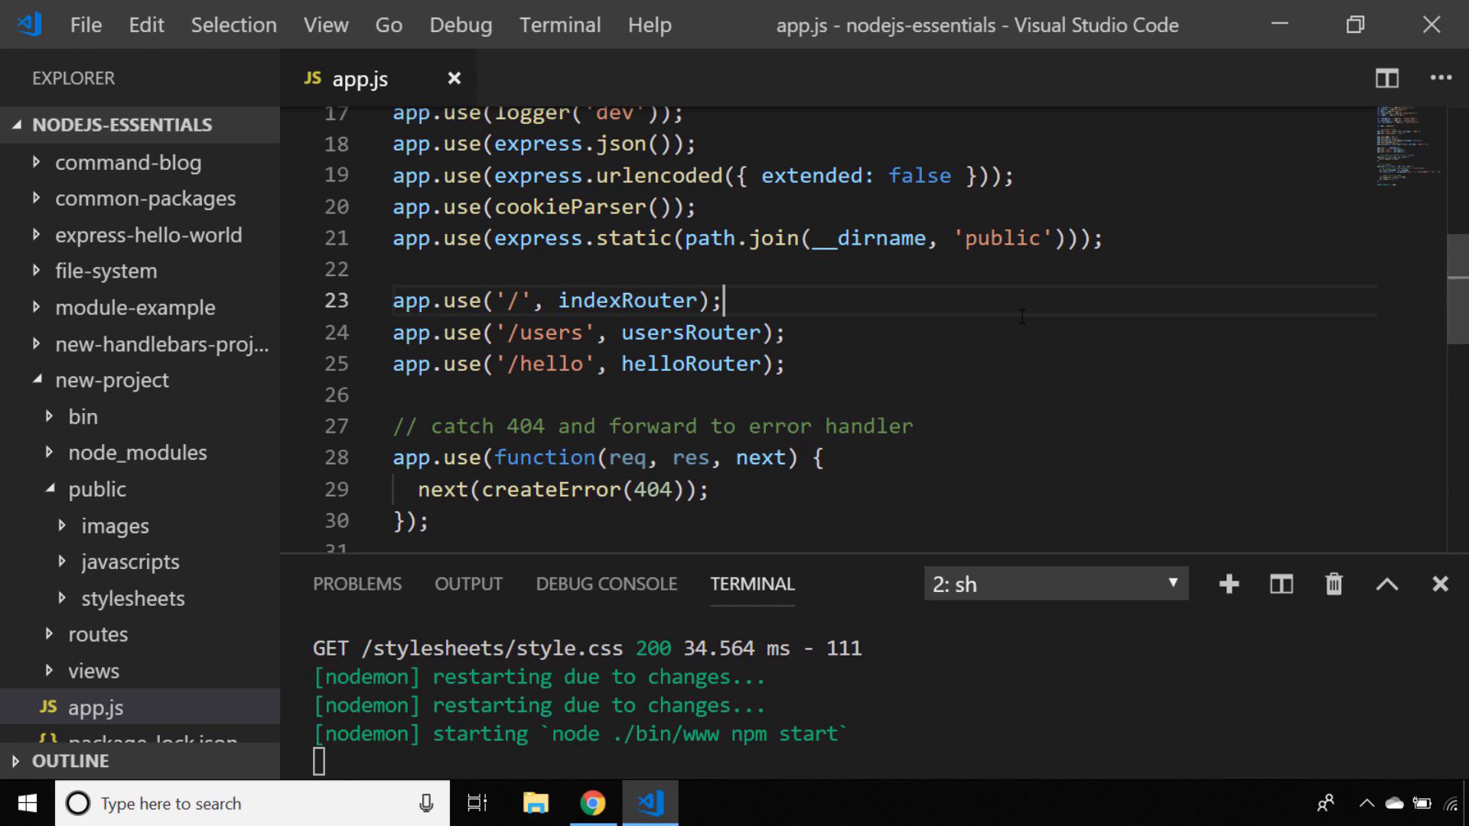
pyautogui.moveTo(132, 598)
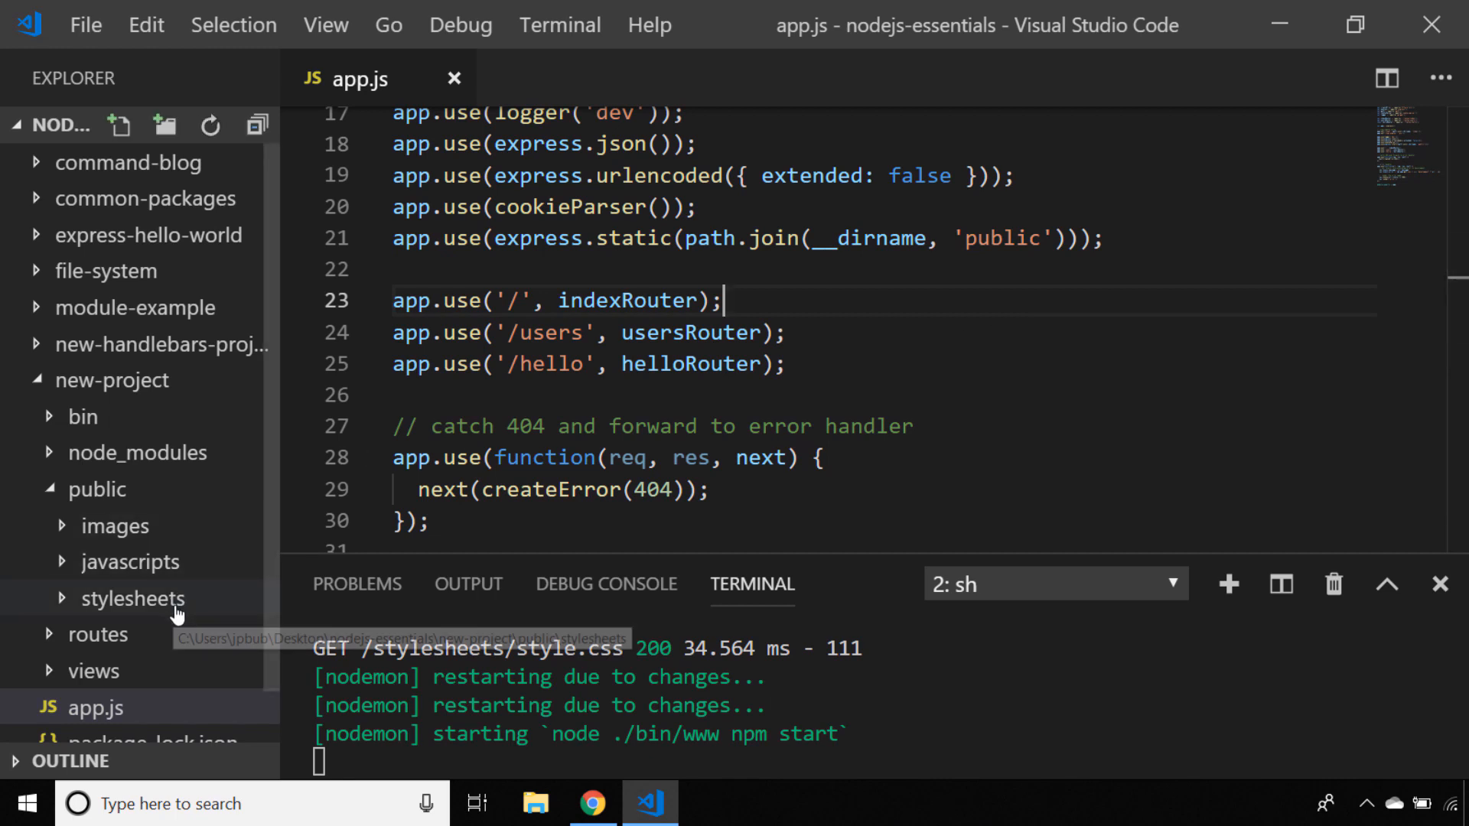
# Step: Open public/stylesheets/style.css and expand the views folder's EJS templates
pyautogui.click(133, 599)
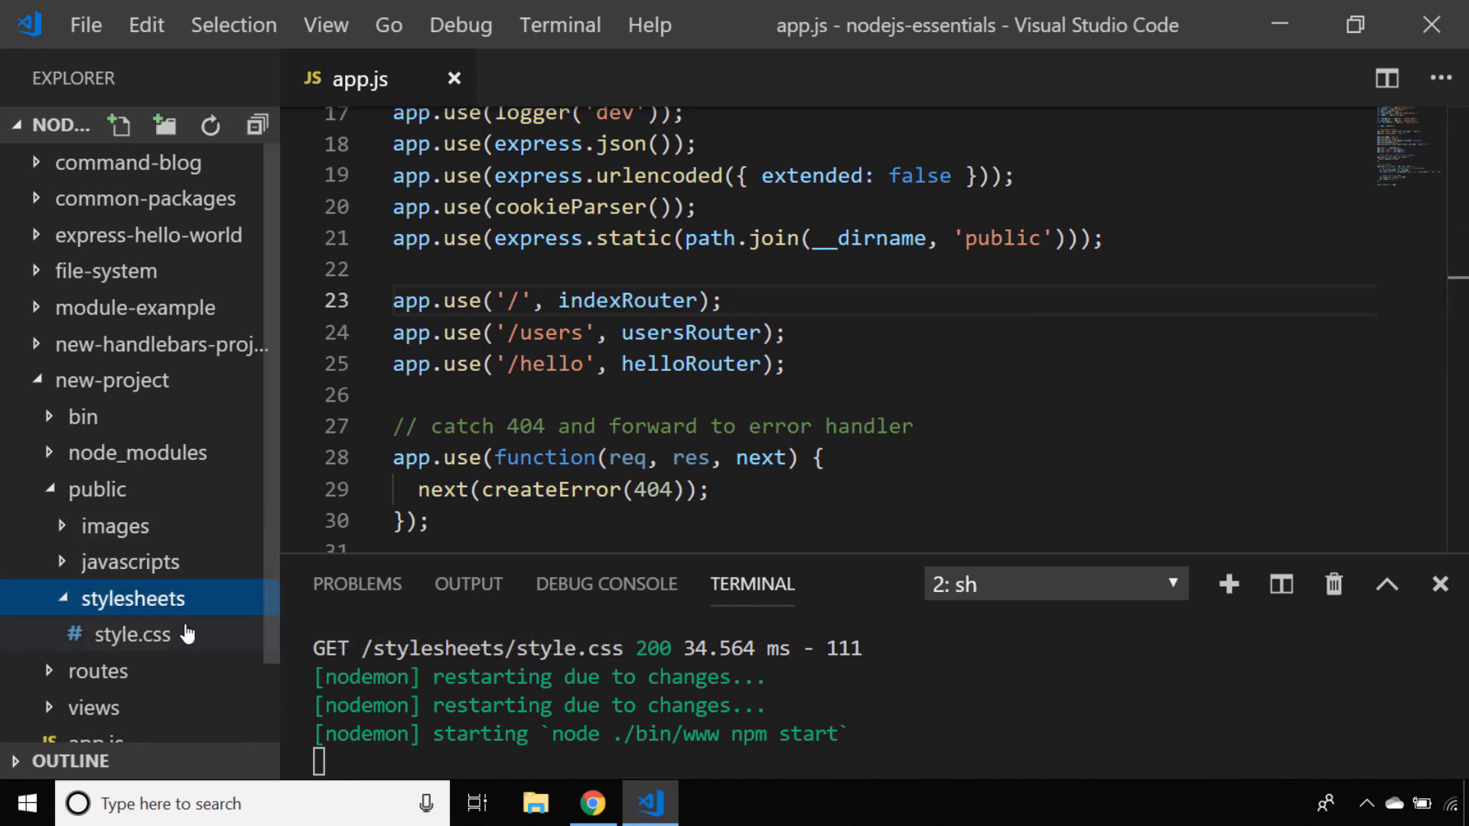
pyautogui.click(135, 633)
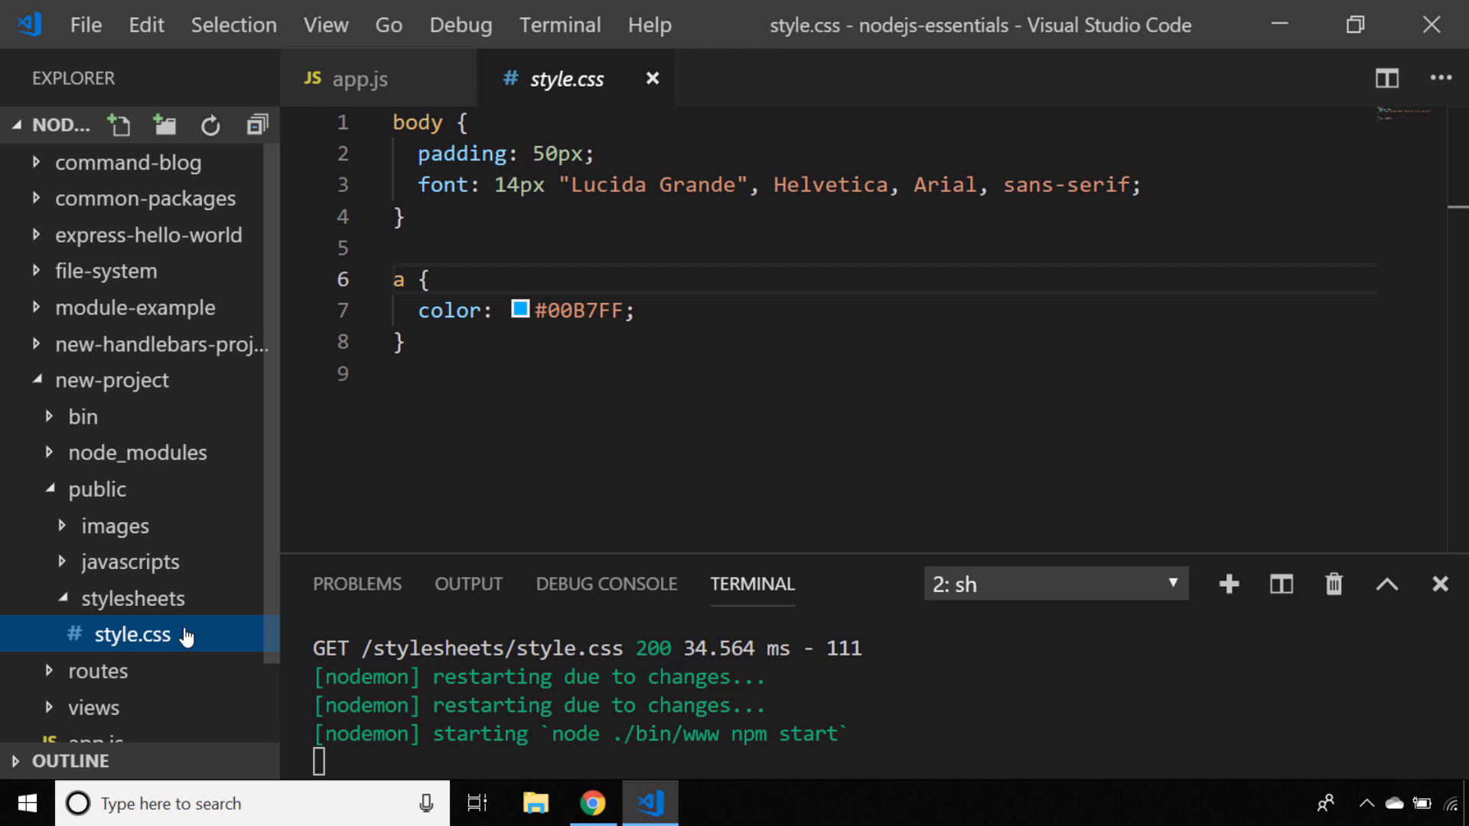
pyautogui.click(93, 707)
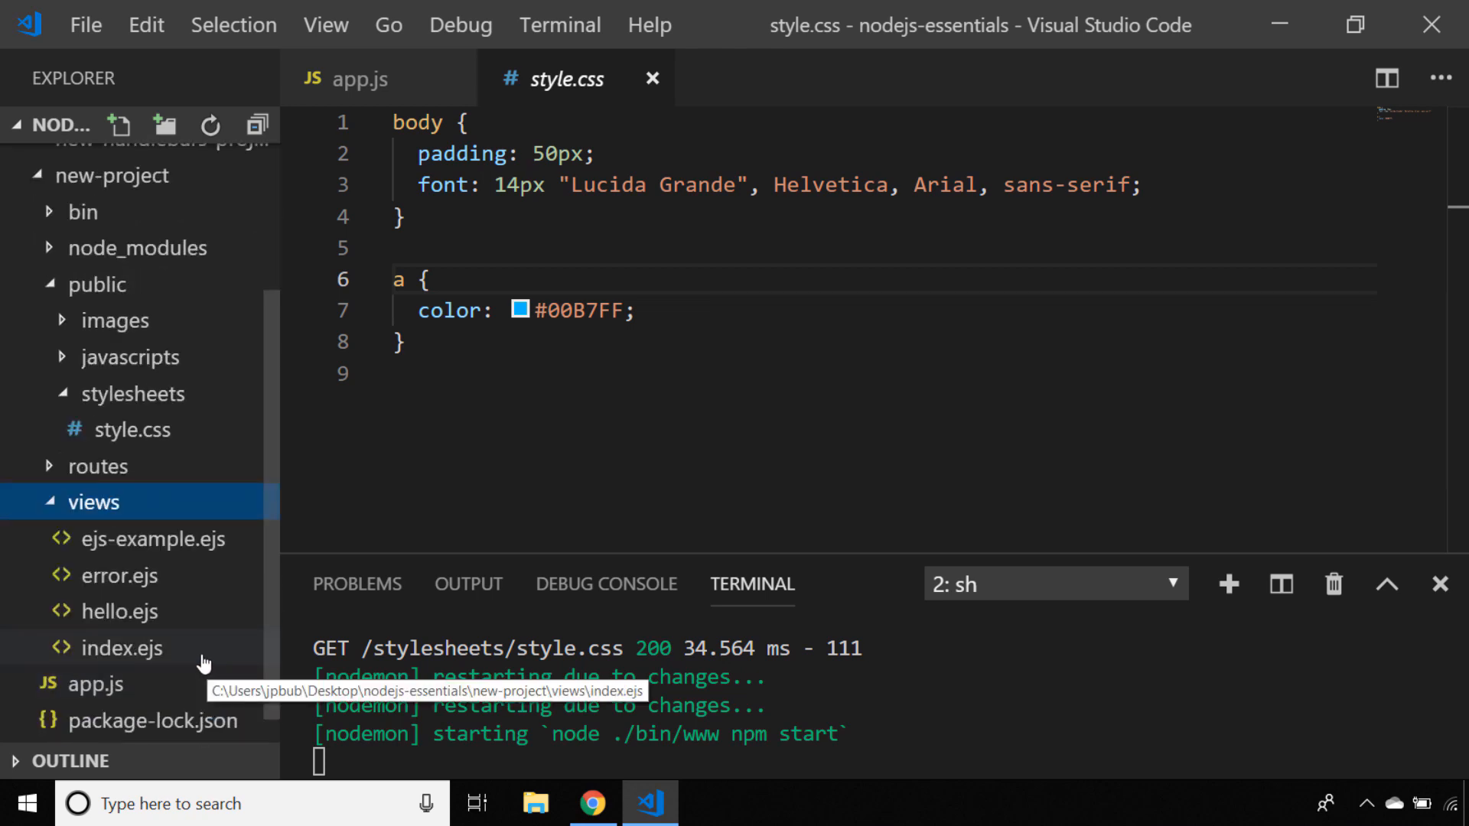
# Step: Link index.ejs to /stylesheets/headings.css giving h1 color #42f465 and 4rem size
pyautogui.click(119, 648)
pyautogui.write('<link rel="stylesheet" href="/stylesheets/headin">')
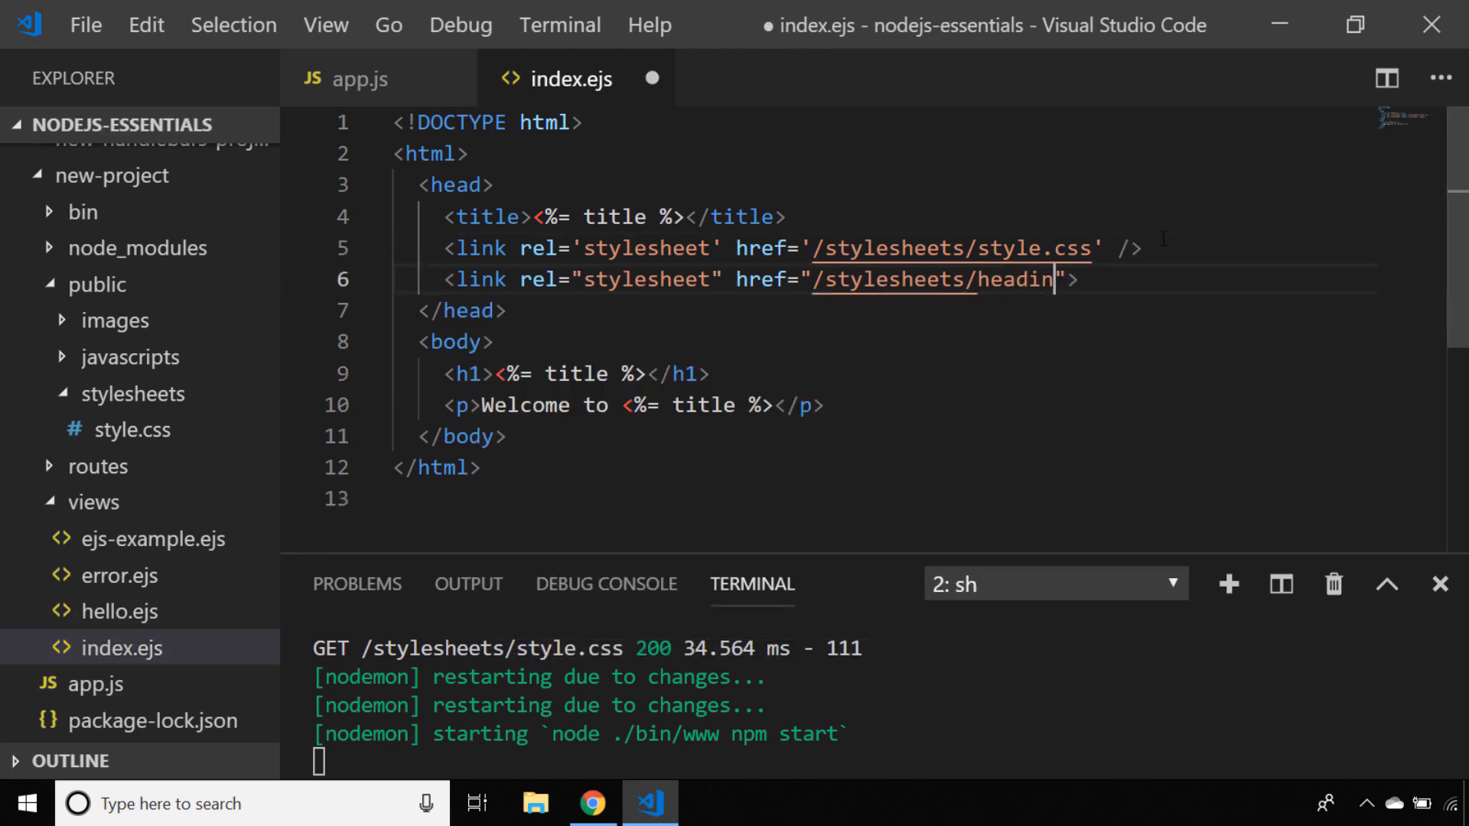
pyautogui.write('gs.css" /')
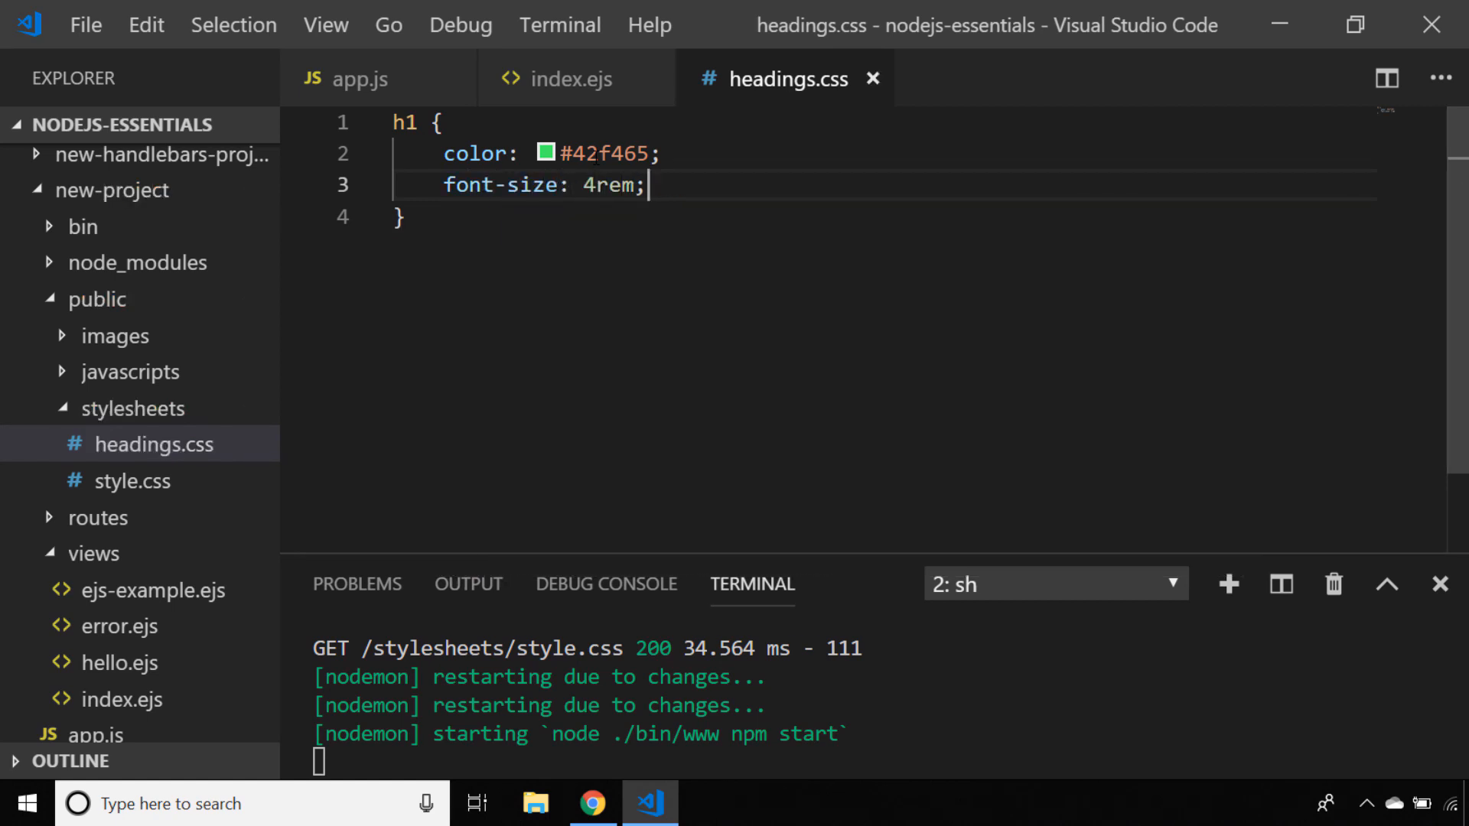
pyautogui.click(591, 803)
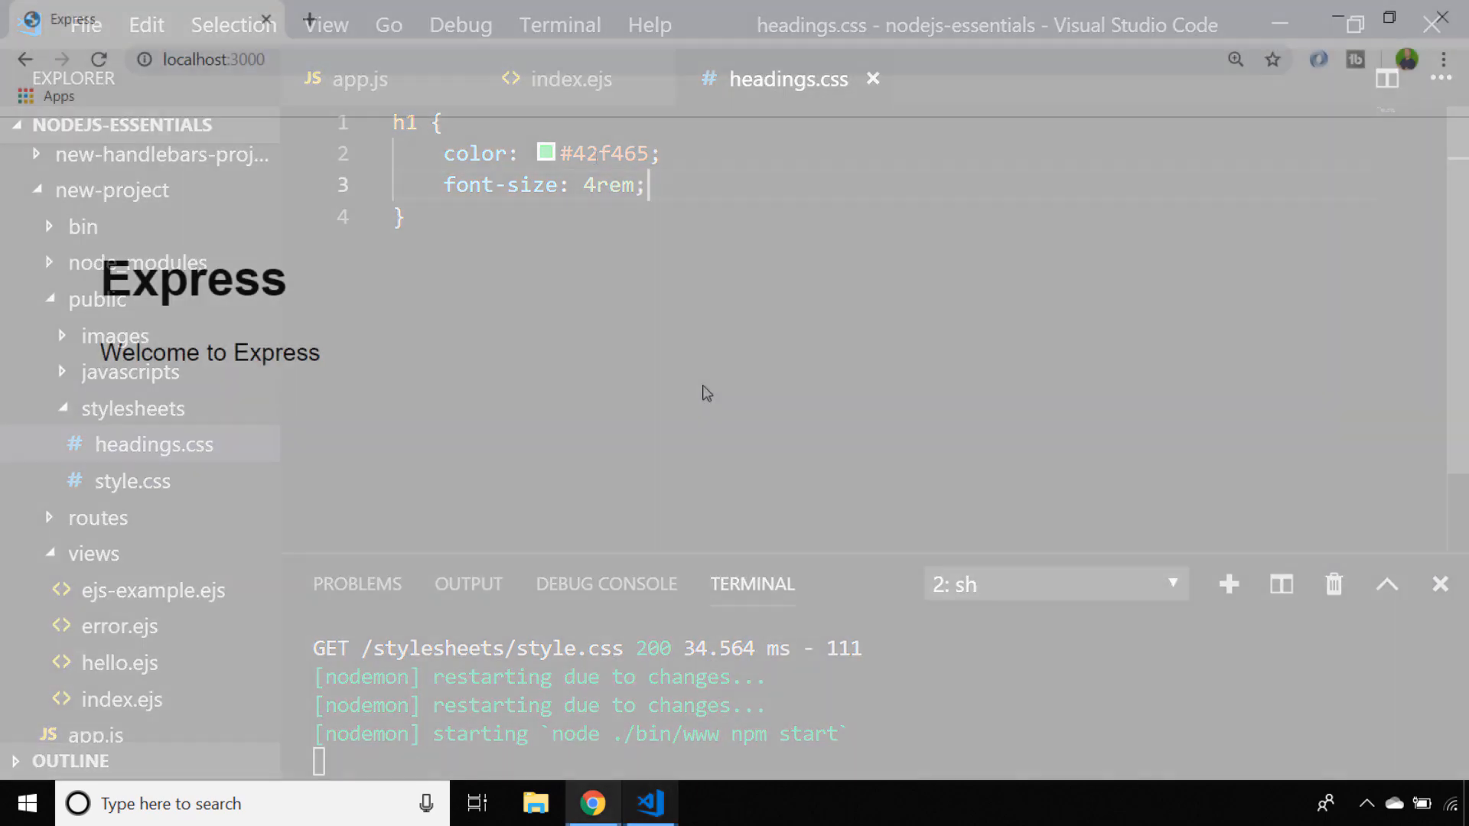
# Step: Reload localhost:3000 so headings.css is served alongside style.css
pyautogui.click(590, 803)
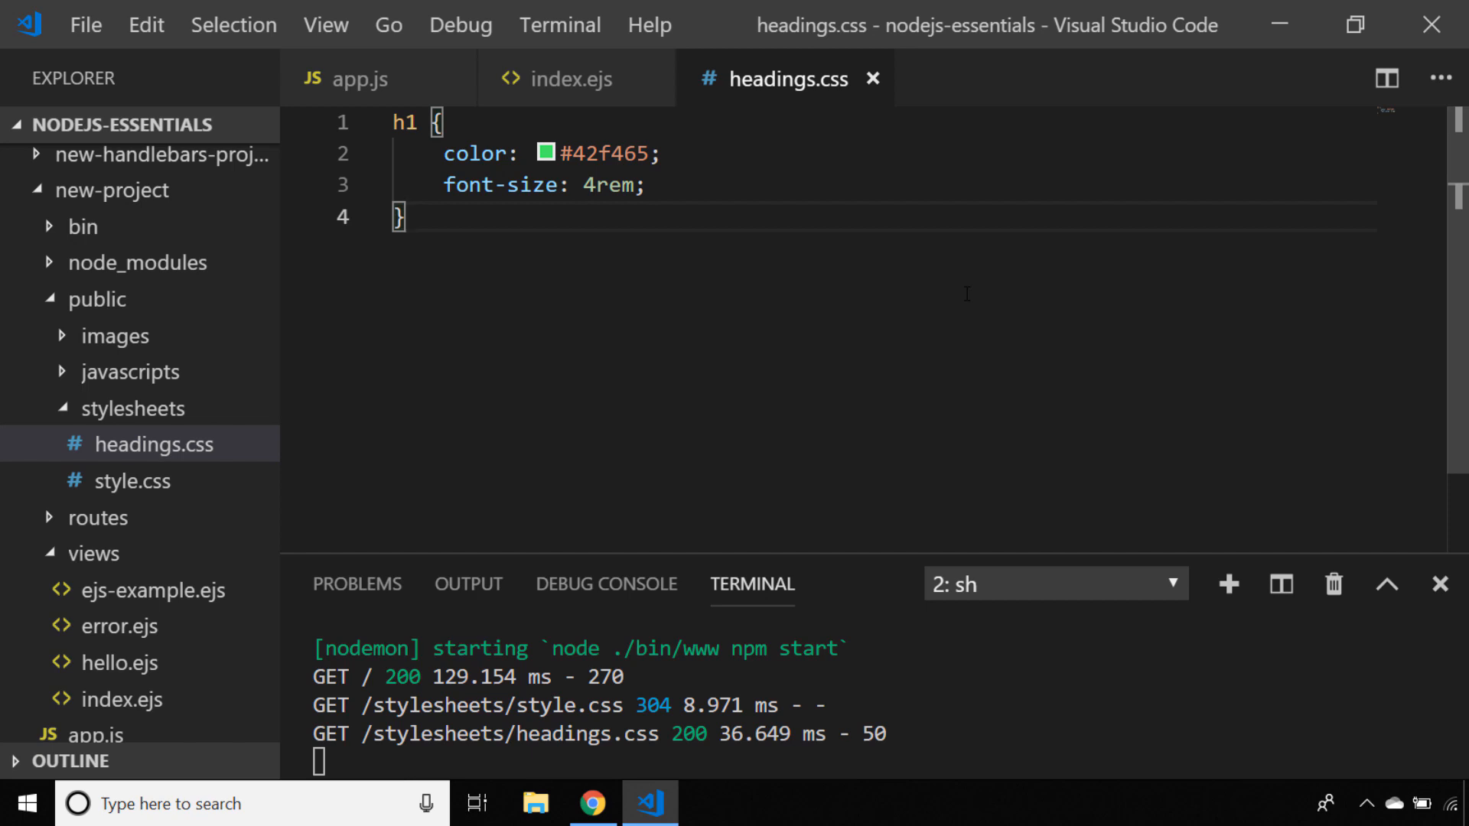
pyautogui.moveTo(528, 300)
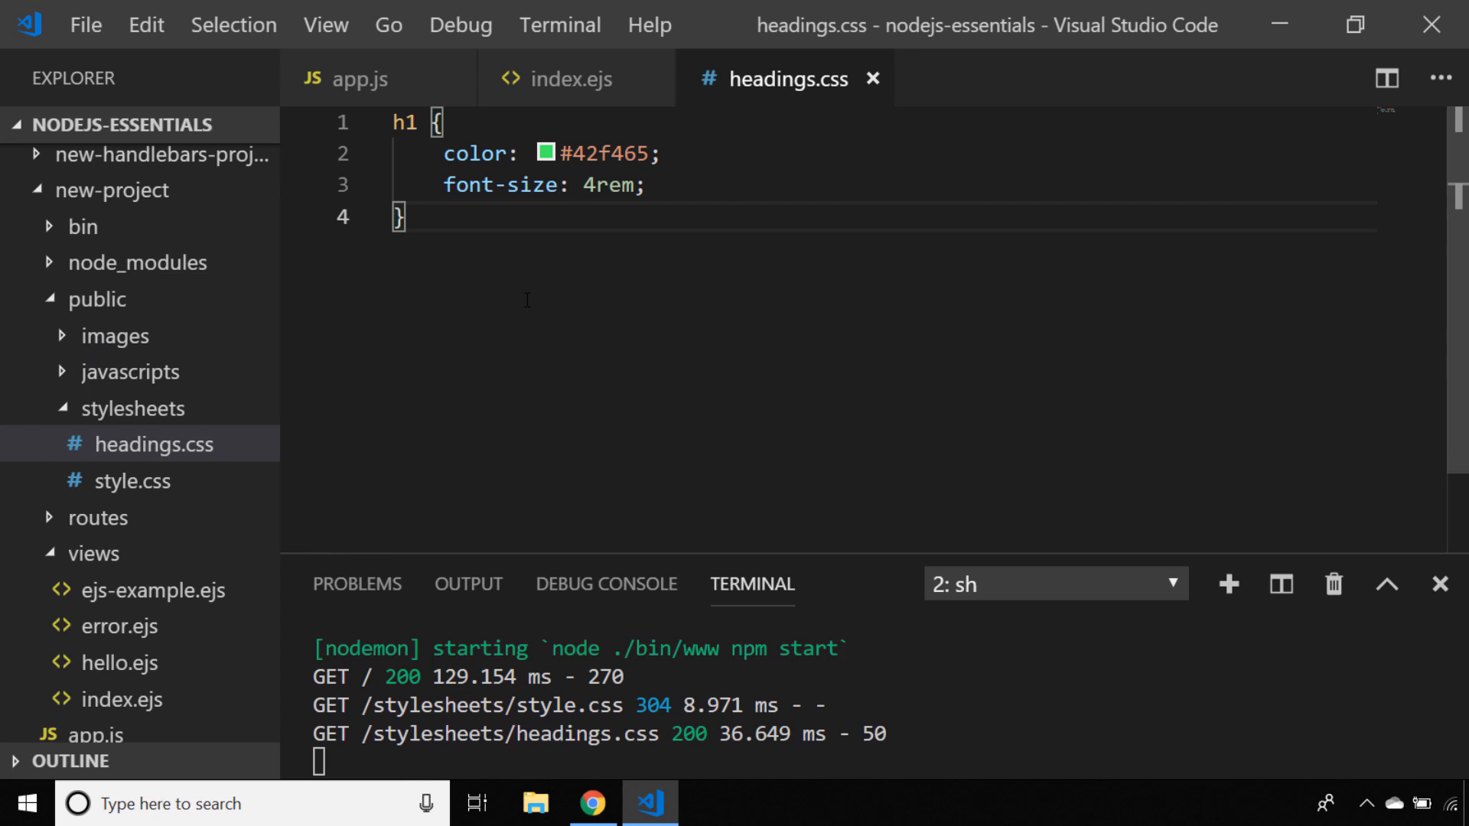
# Step: Add img tags for /images/postcards-01, -02 and -03.jpg in index.ejs
pyautogui.click(116, 336)
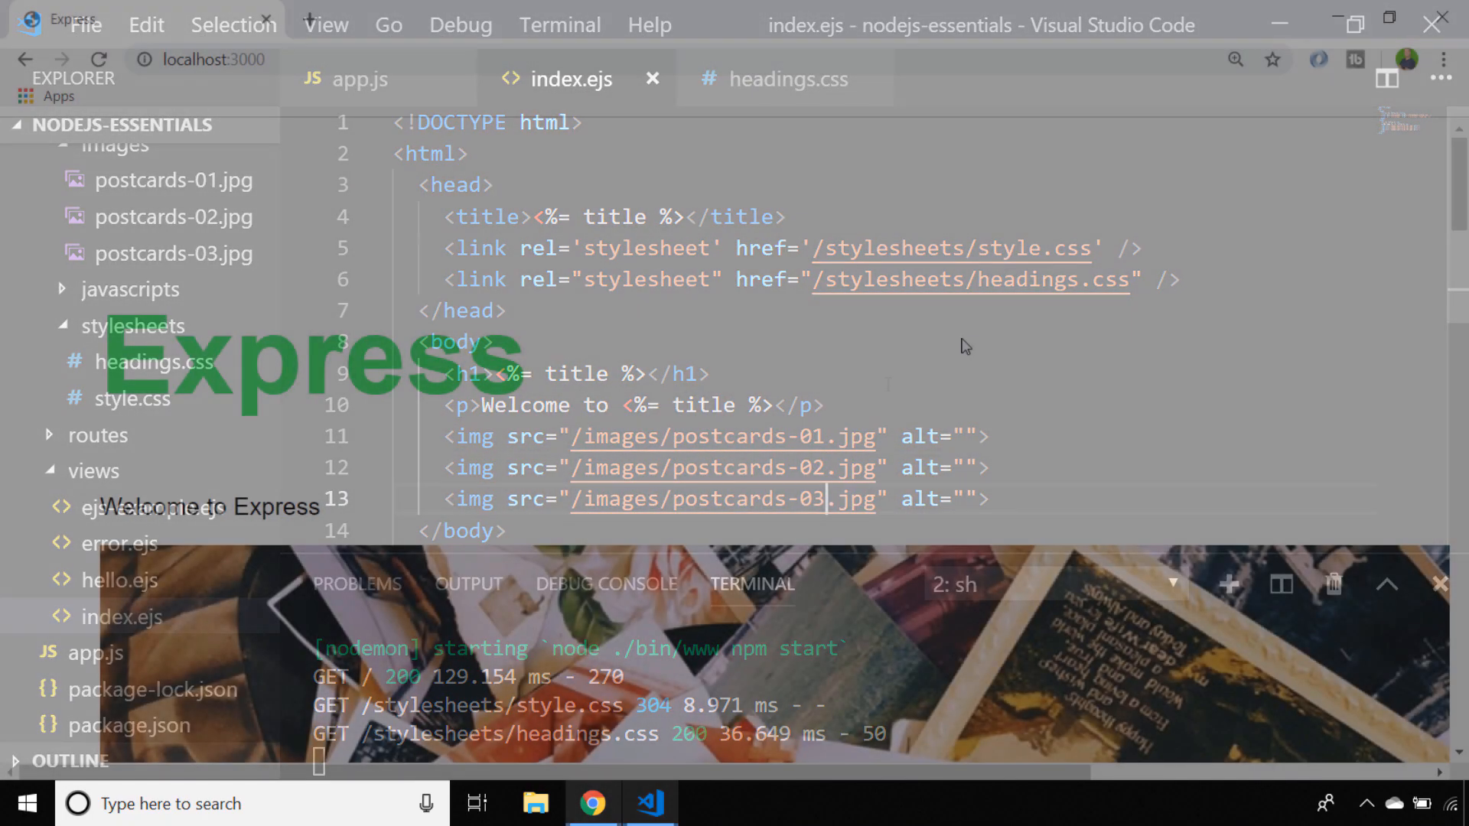
# Step: Reload the index page and scroll through the postcard images under the green heading
pyautogui.click(591, 803)
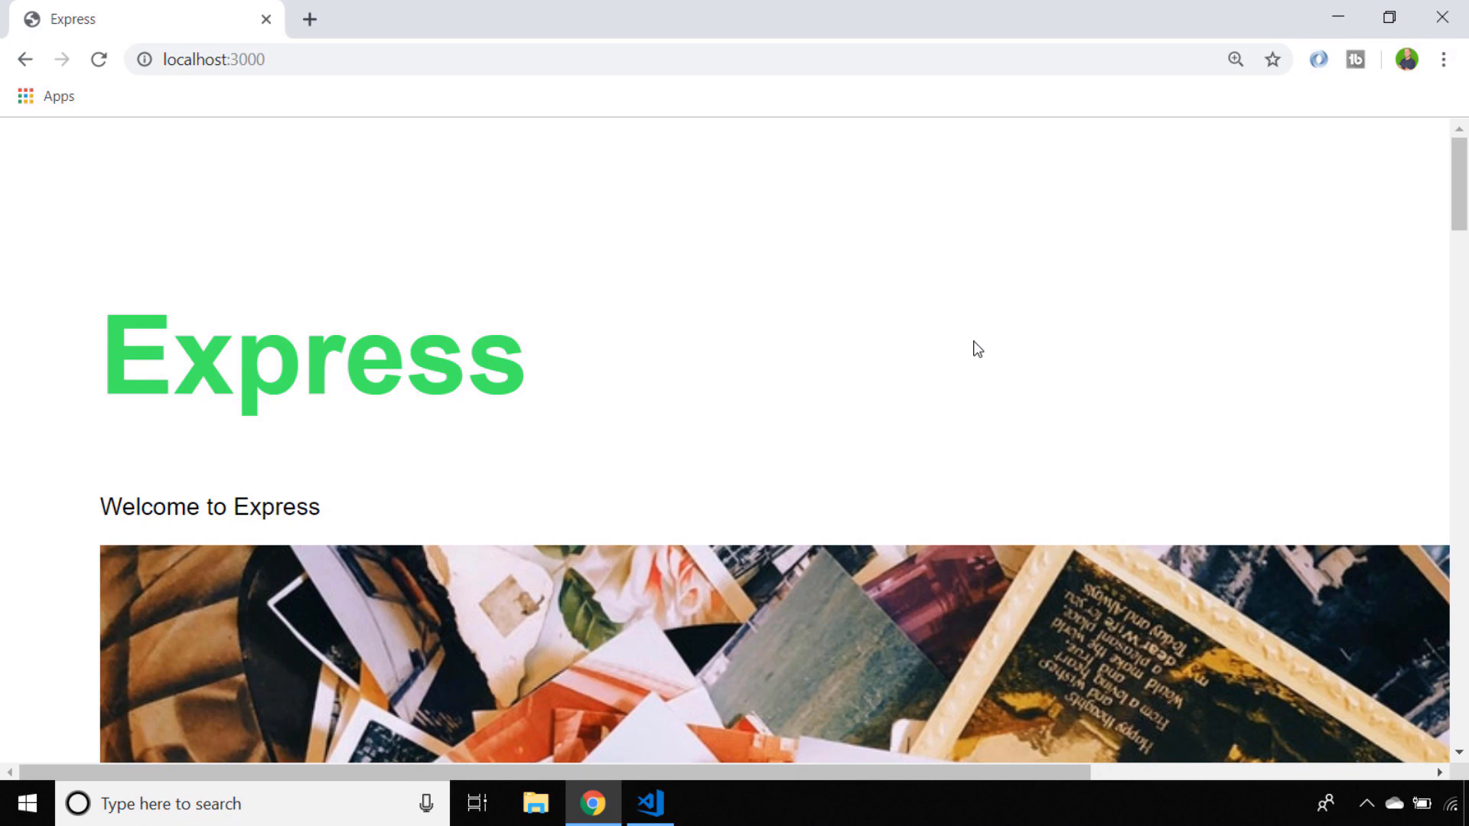
pyautogui.scroll(-3)
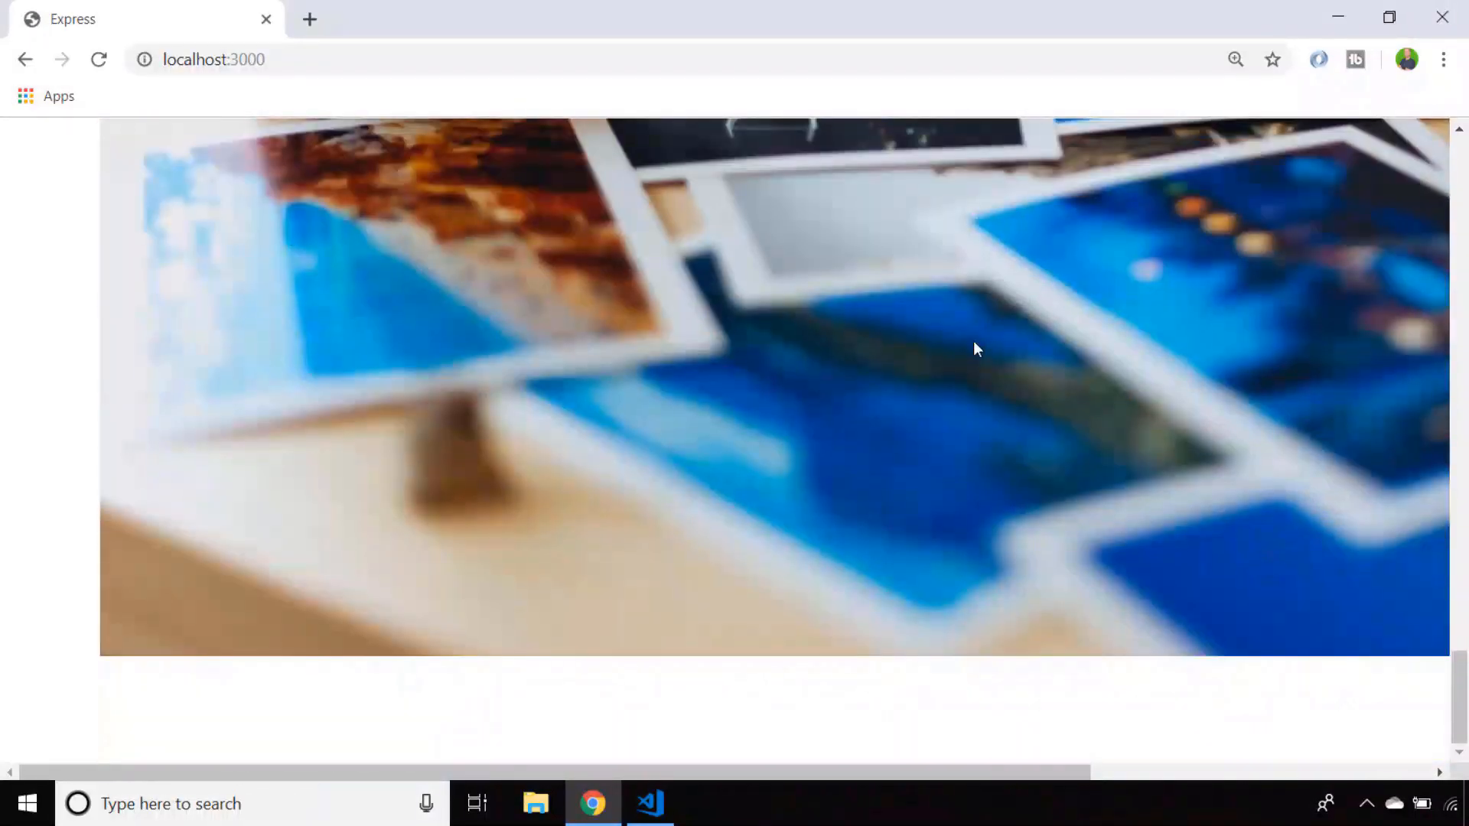
pyautogui.scroll(3)
pyautogui.write('/hello/Mike/Welcome')
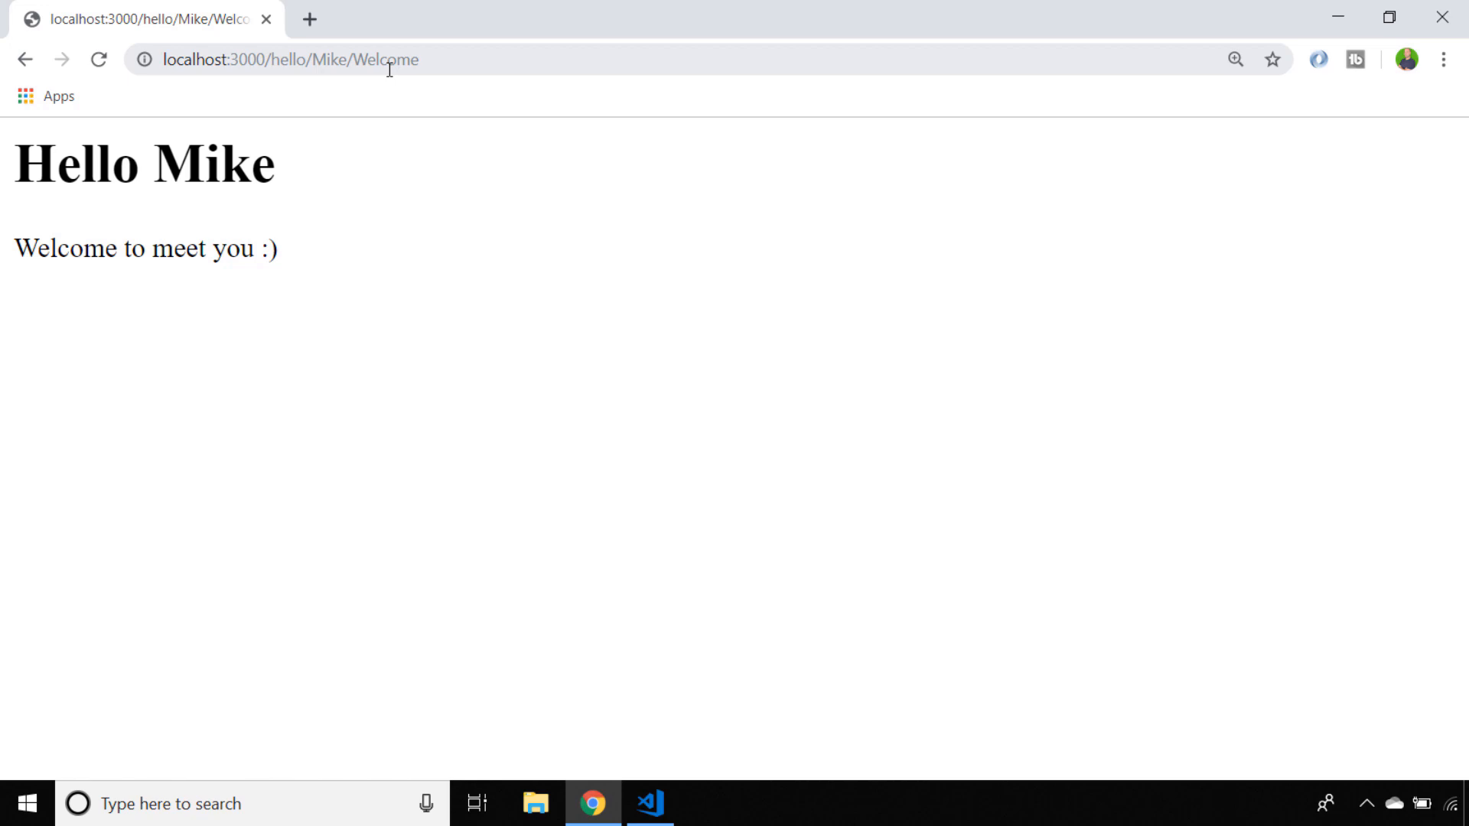
# Step: Create new files for the header.ejs and footer.ejs partials
pyautogui.click(649, 803)
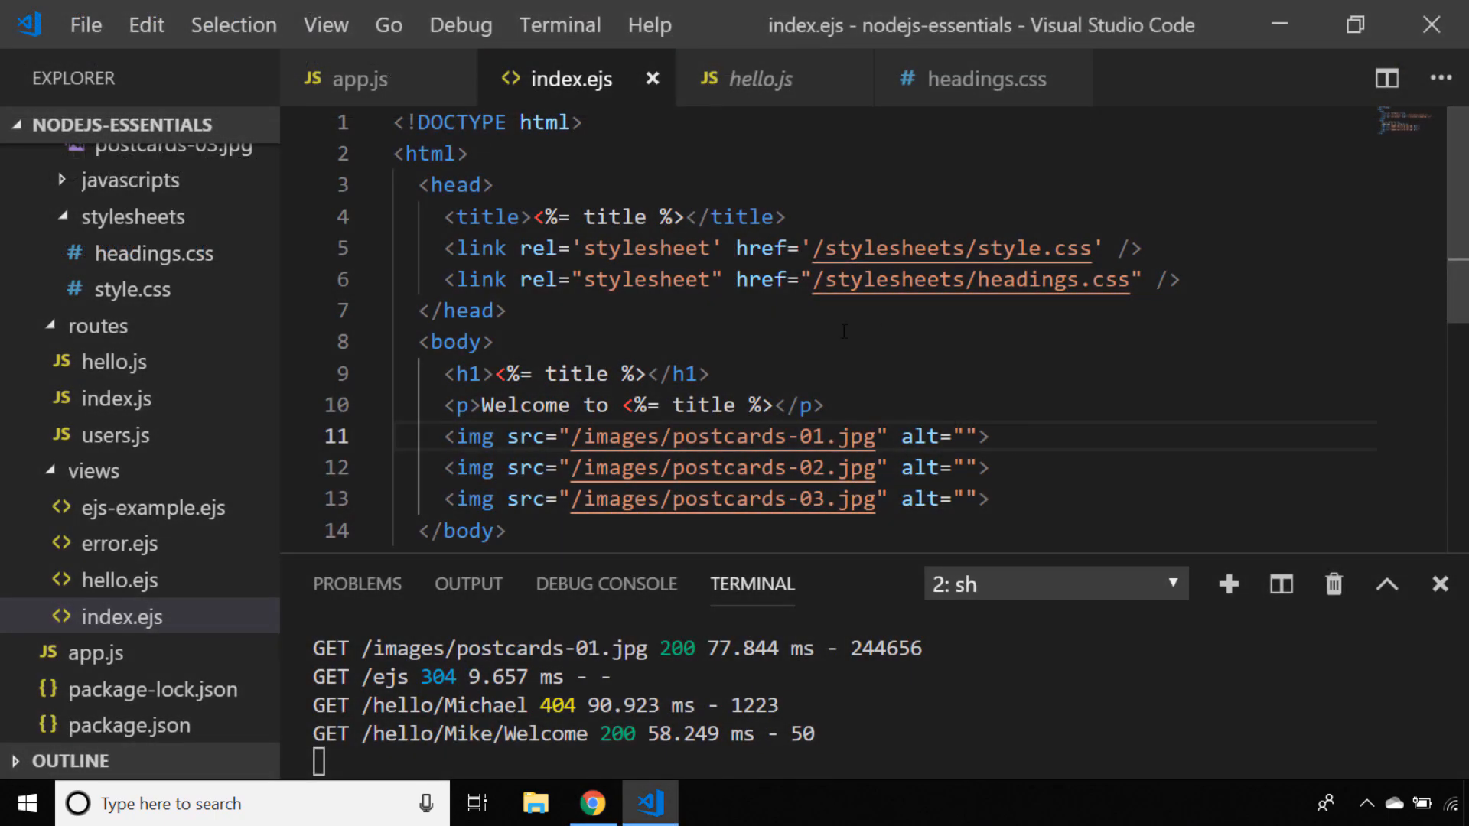
pyautogui.press('ctrl+n')
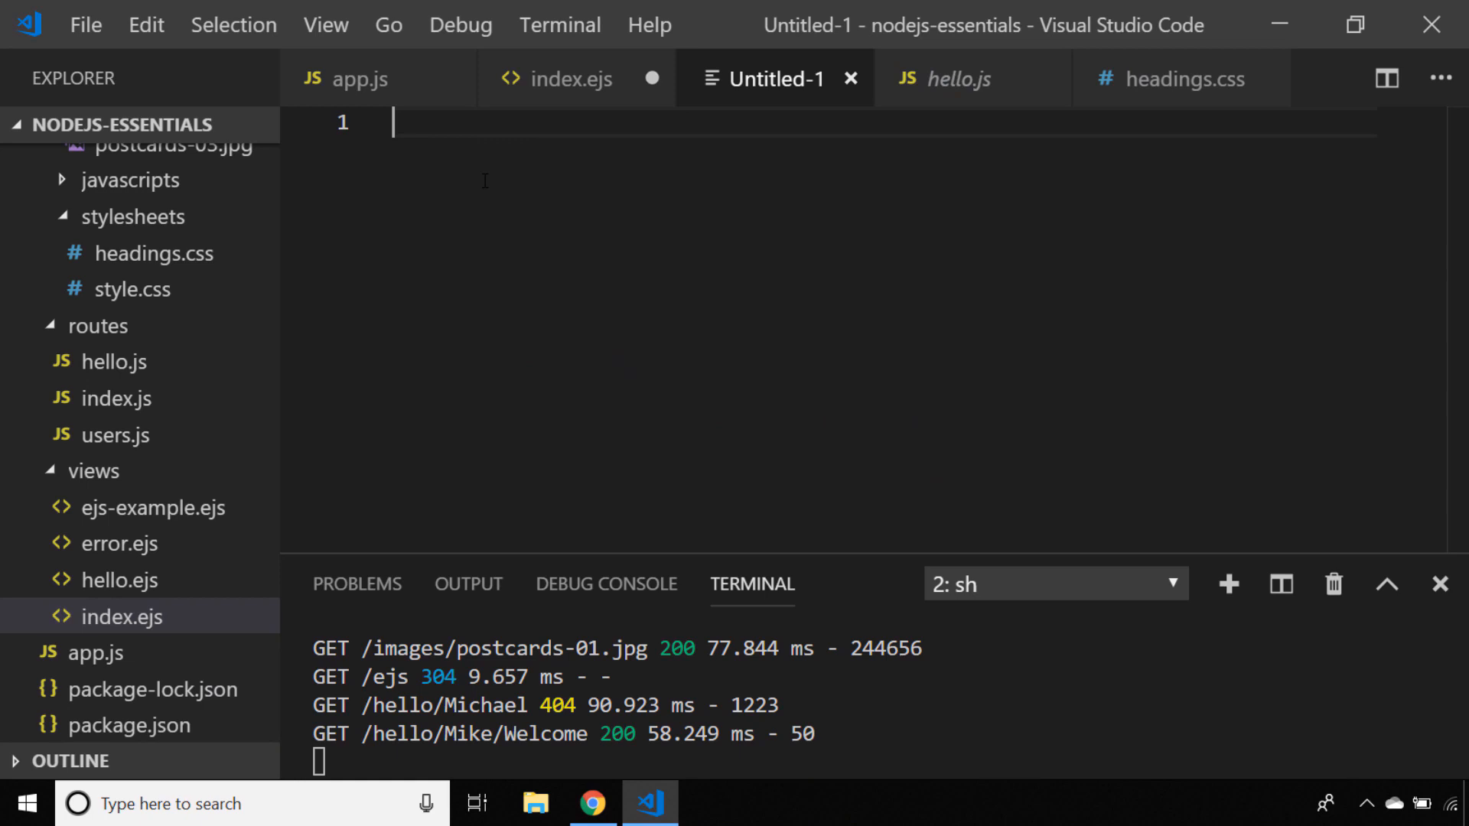
pyautogui.moveTo(485, 187)
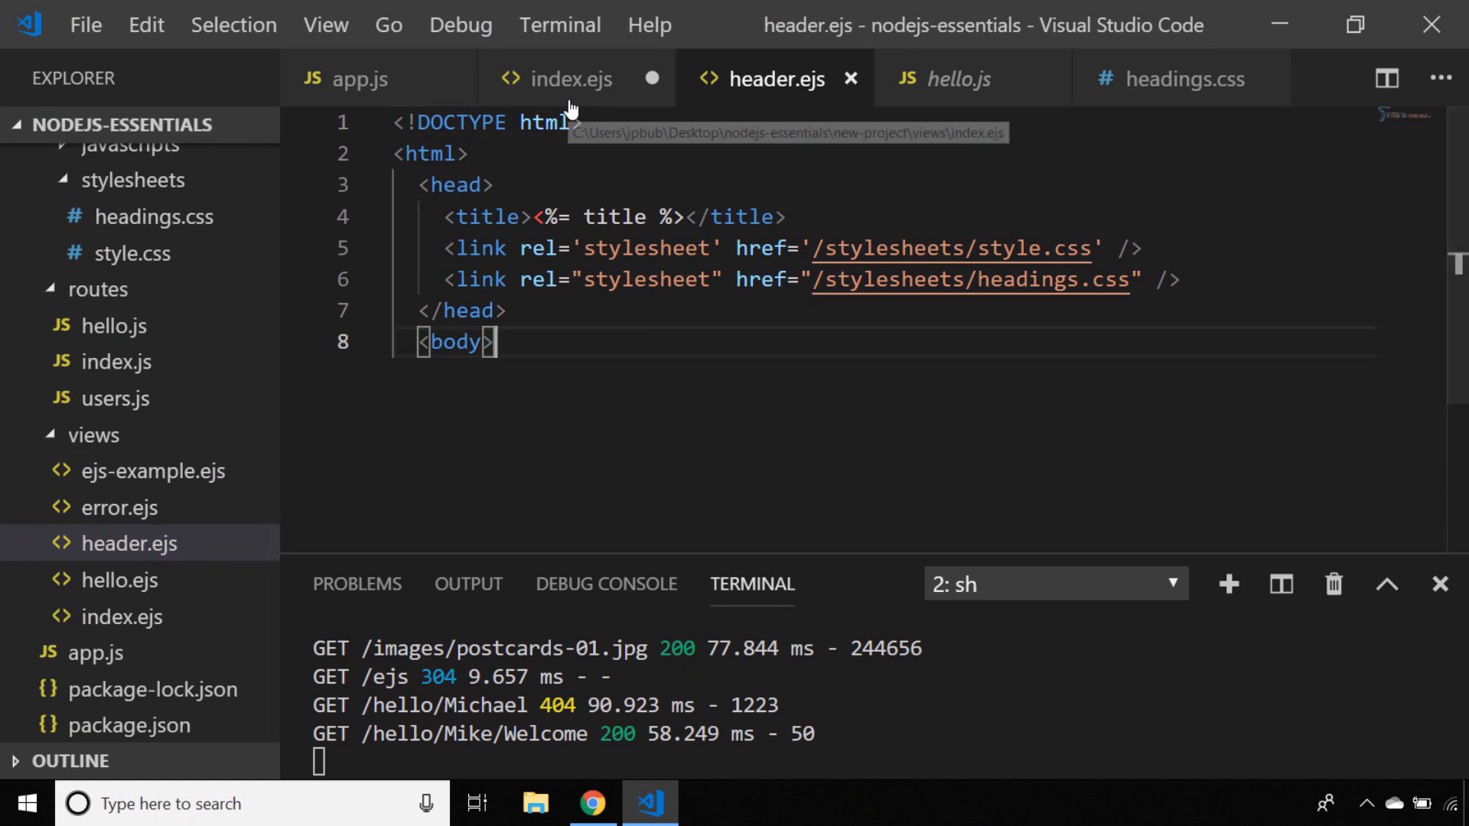
# Step: Add <% include ./header %> and <% include ./footer %> lines to index.ejs
pyautogui.click(561, 78)
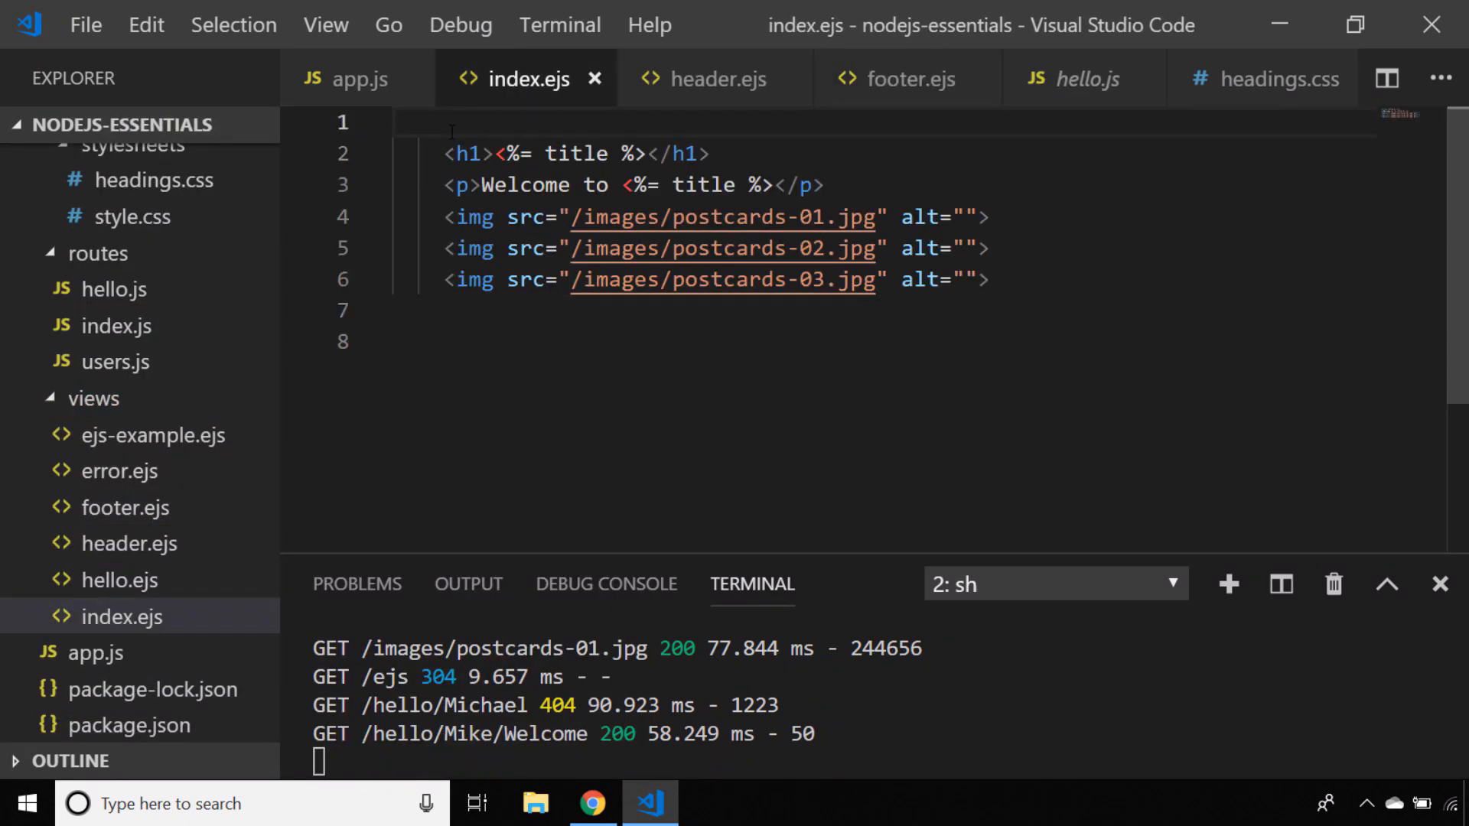
pyautogui.write('<% include ./header %>')
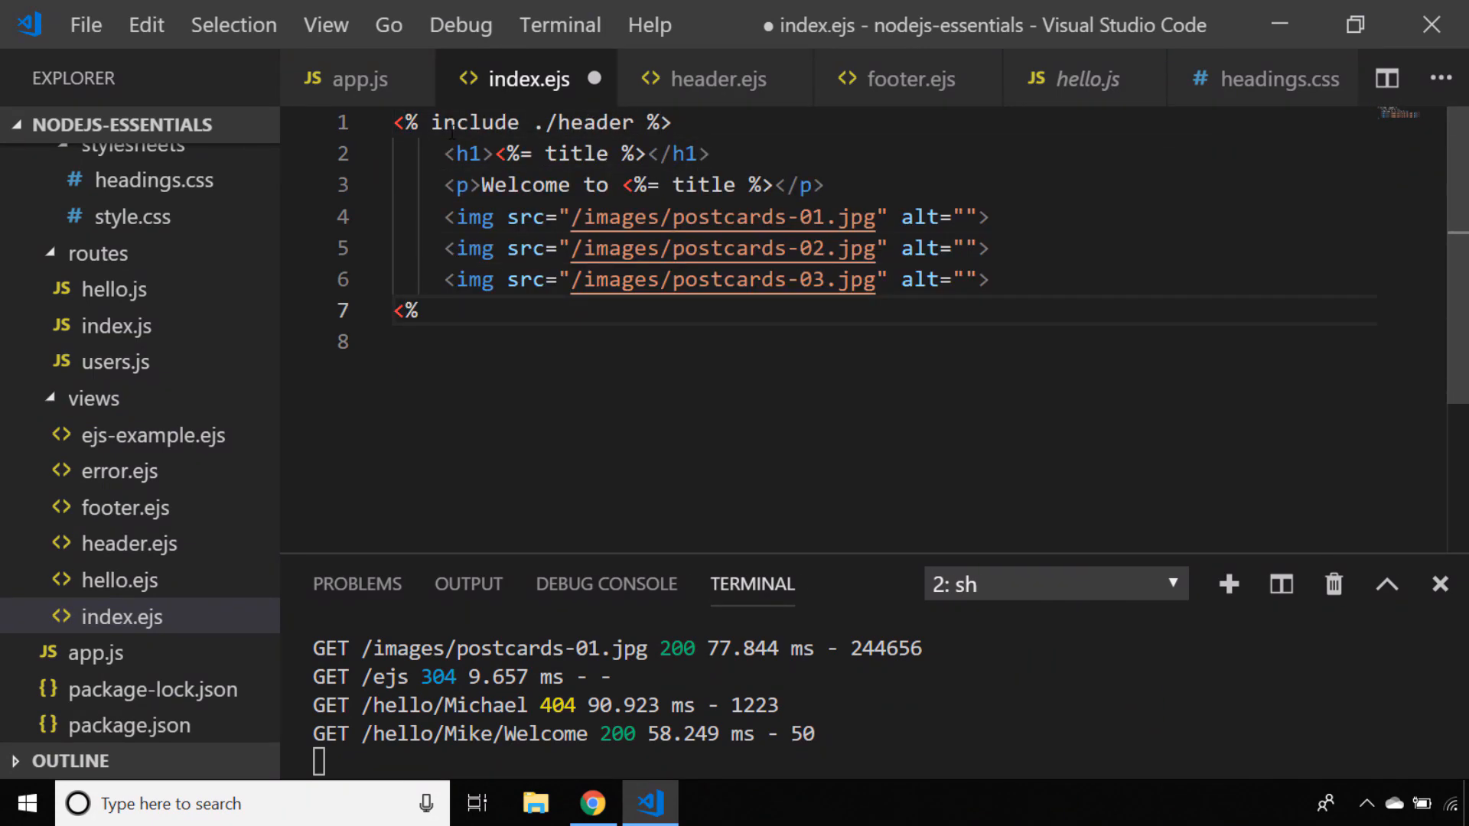
pyautogui.write('include ./footer %>')
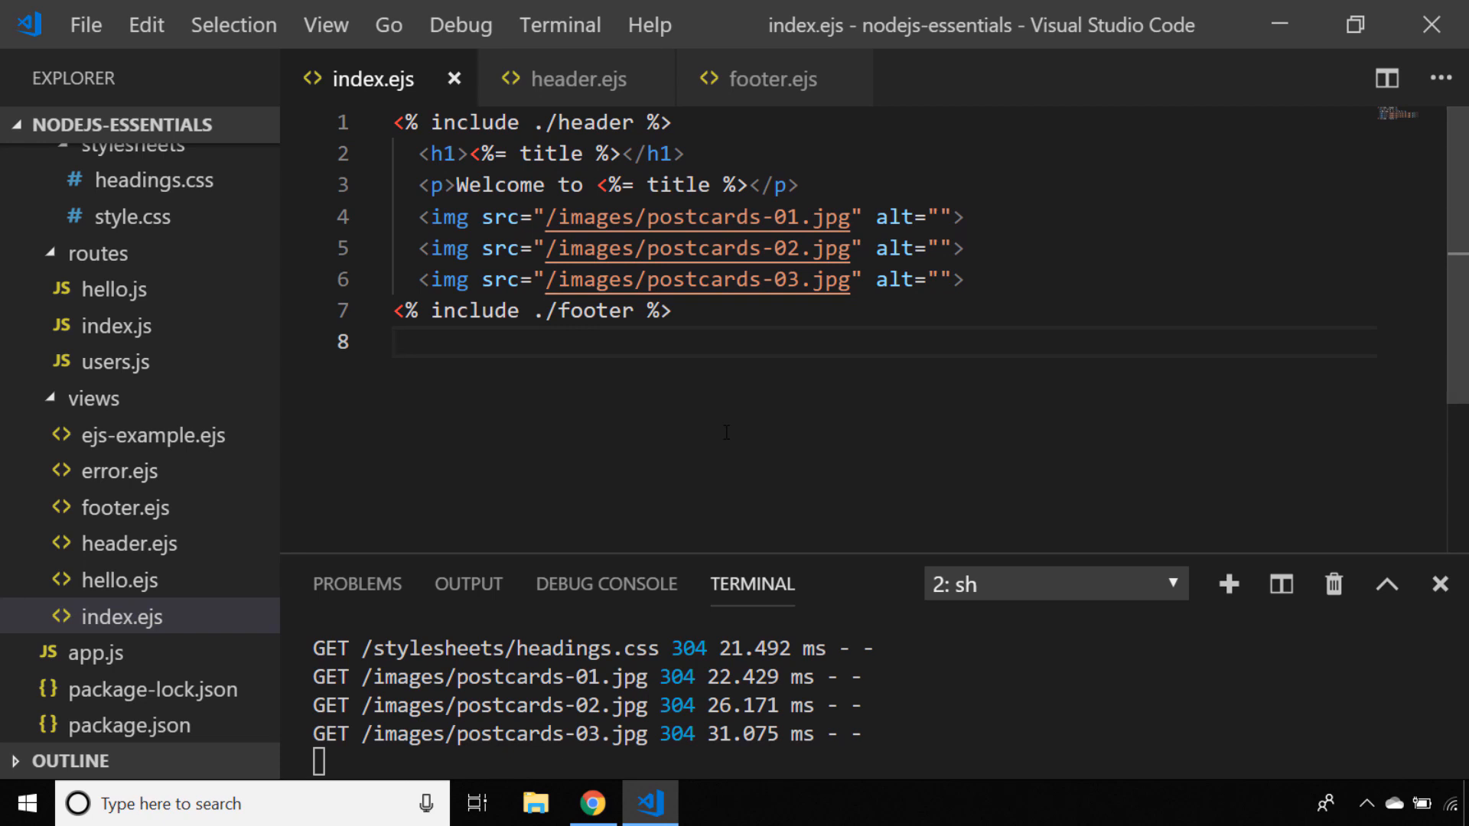
pyautogui.click(575, 78)
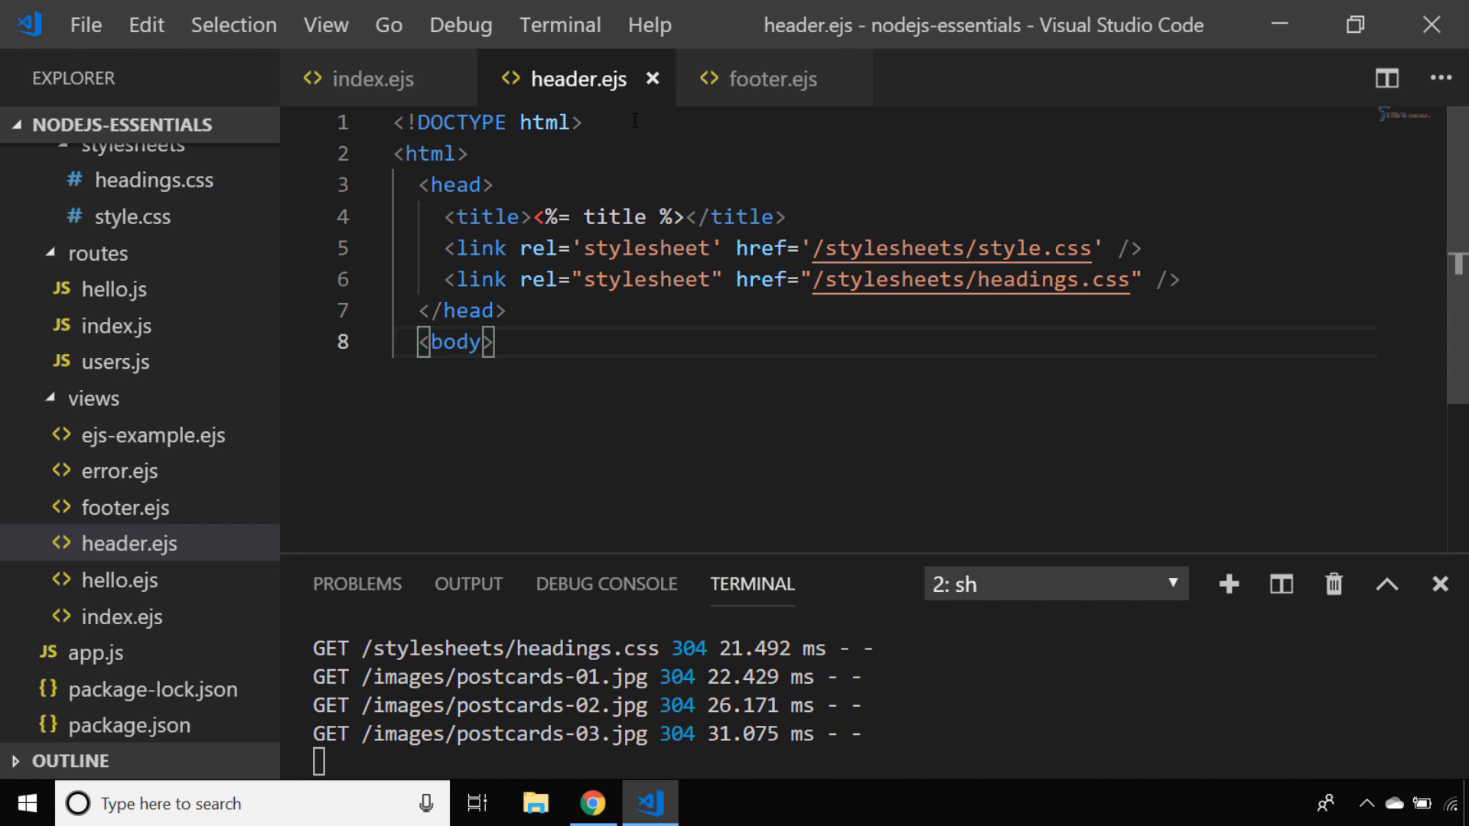
pyautogui.click(773, 78)
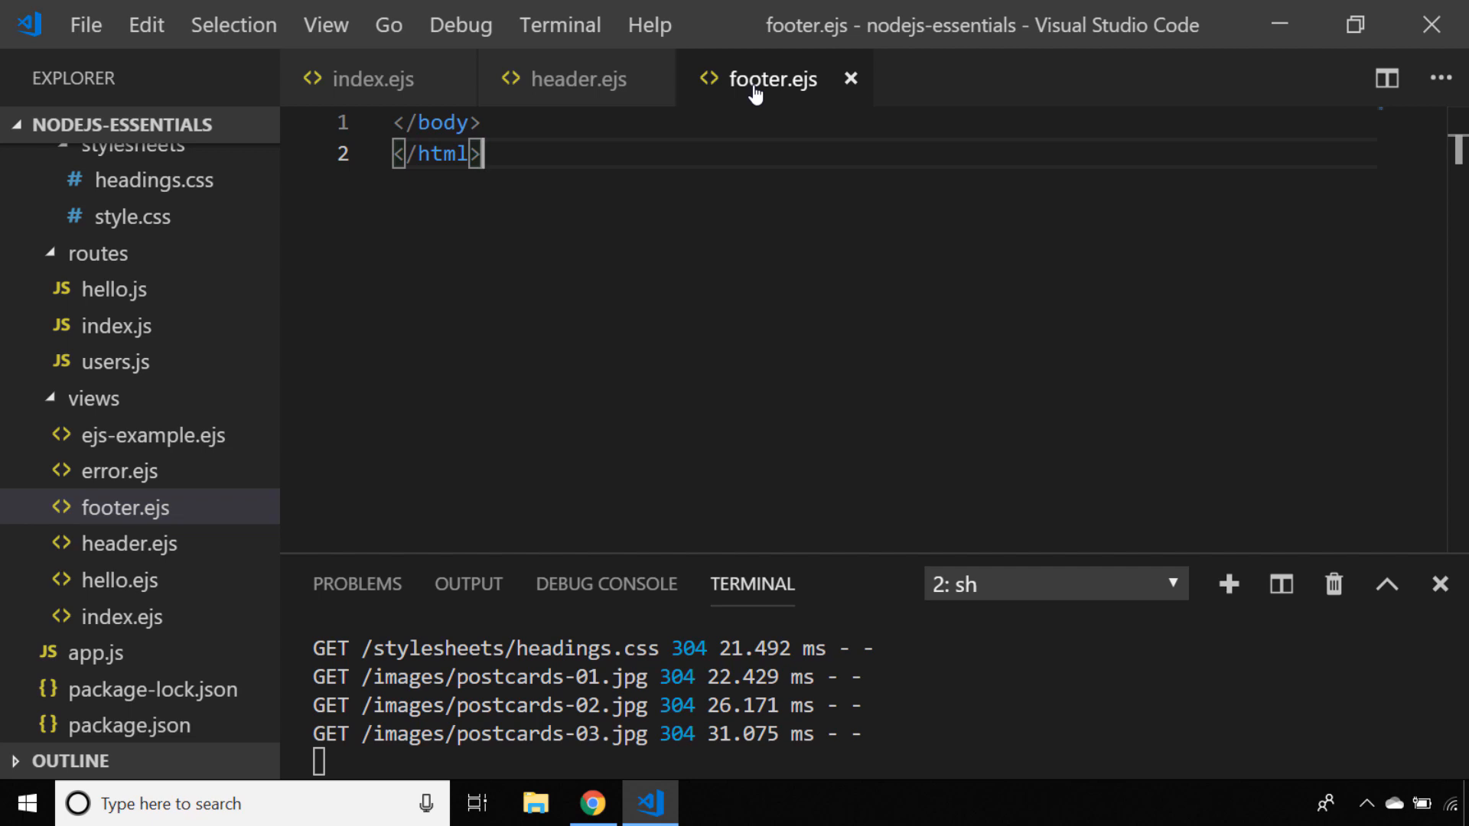
pyautogui.click(374, 78)
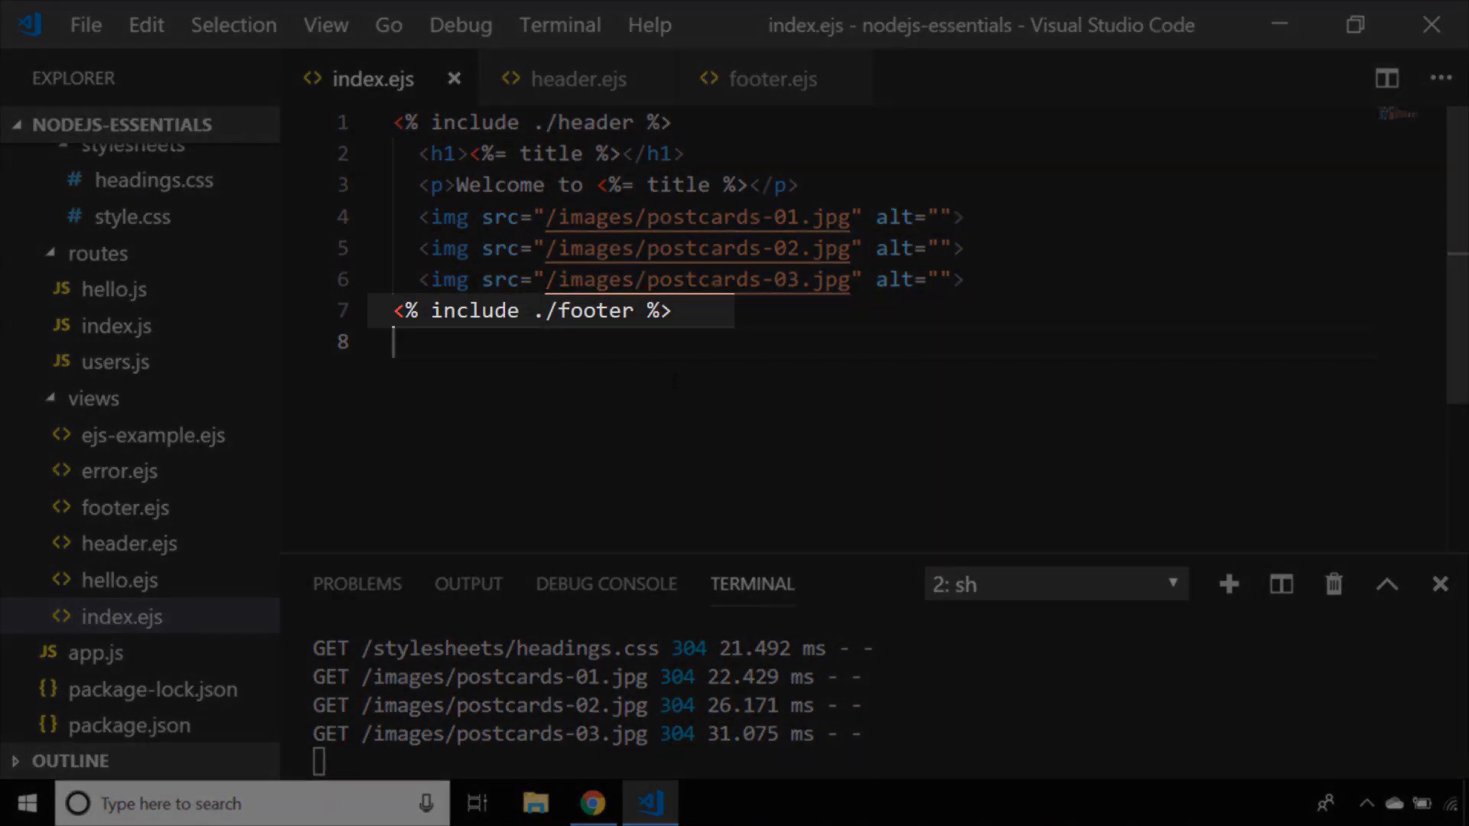
pyautogui.click(674, 341)
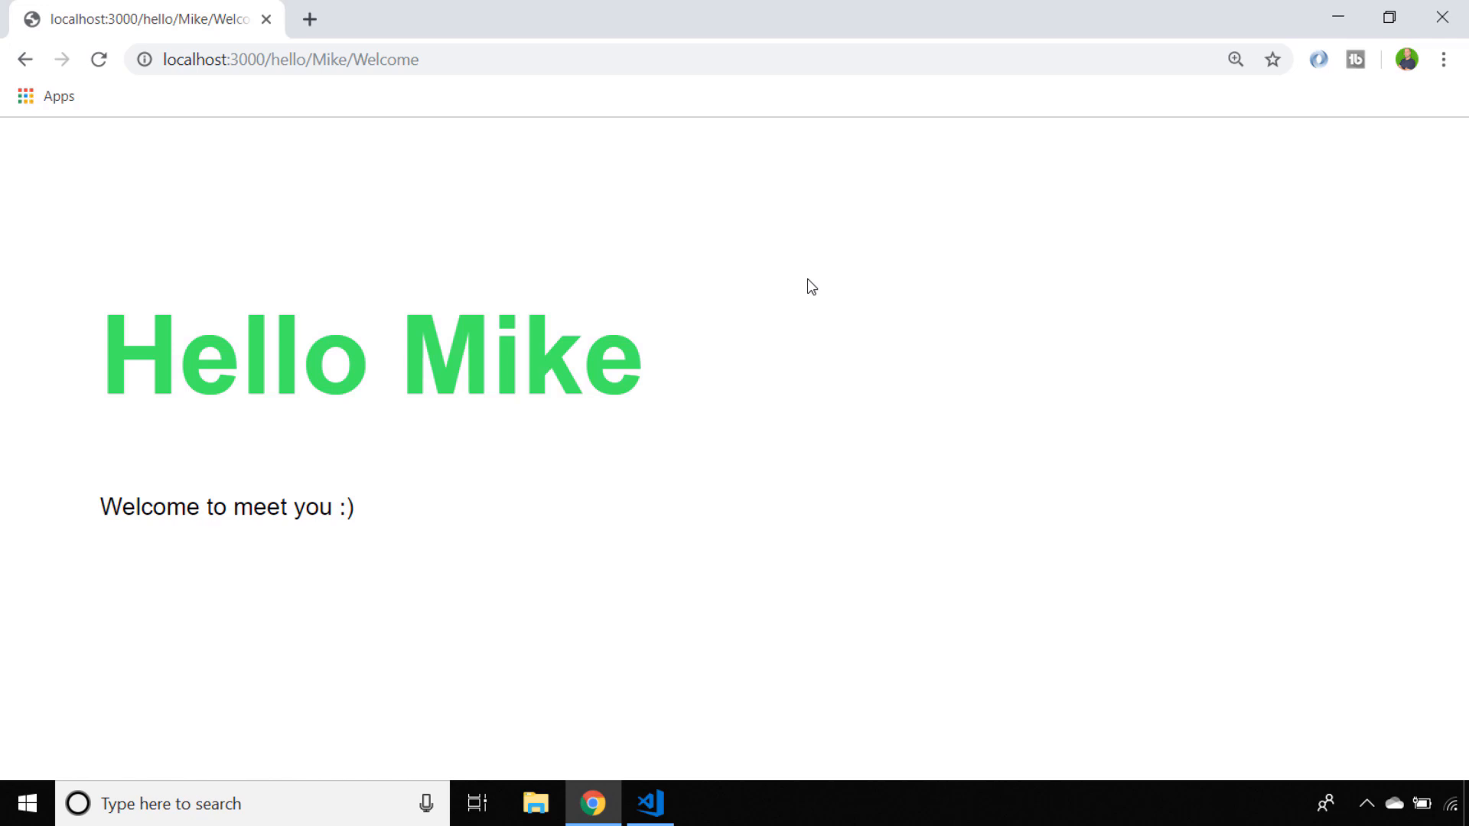
# Step: Replace Welcome with Nice in the /hello/Mike address
pyautogui.doubleClick(369, 59)
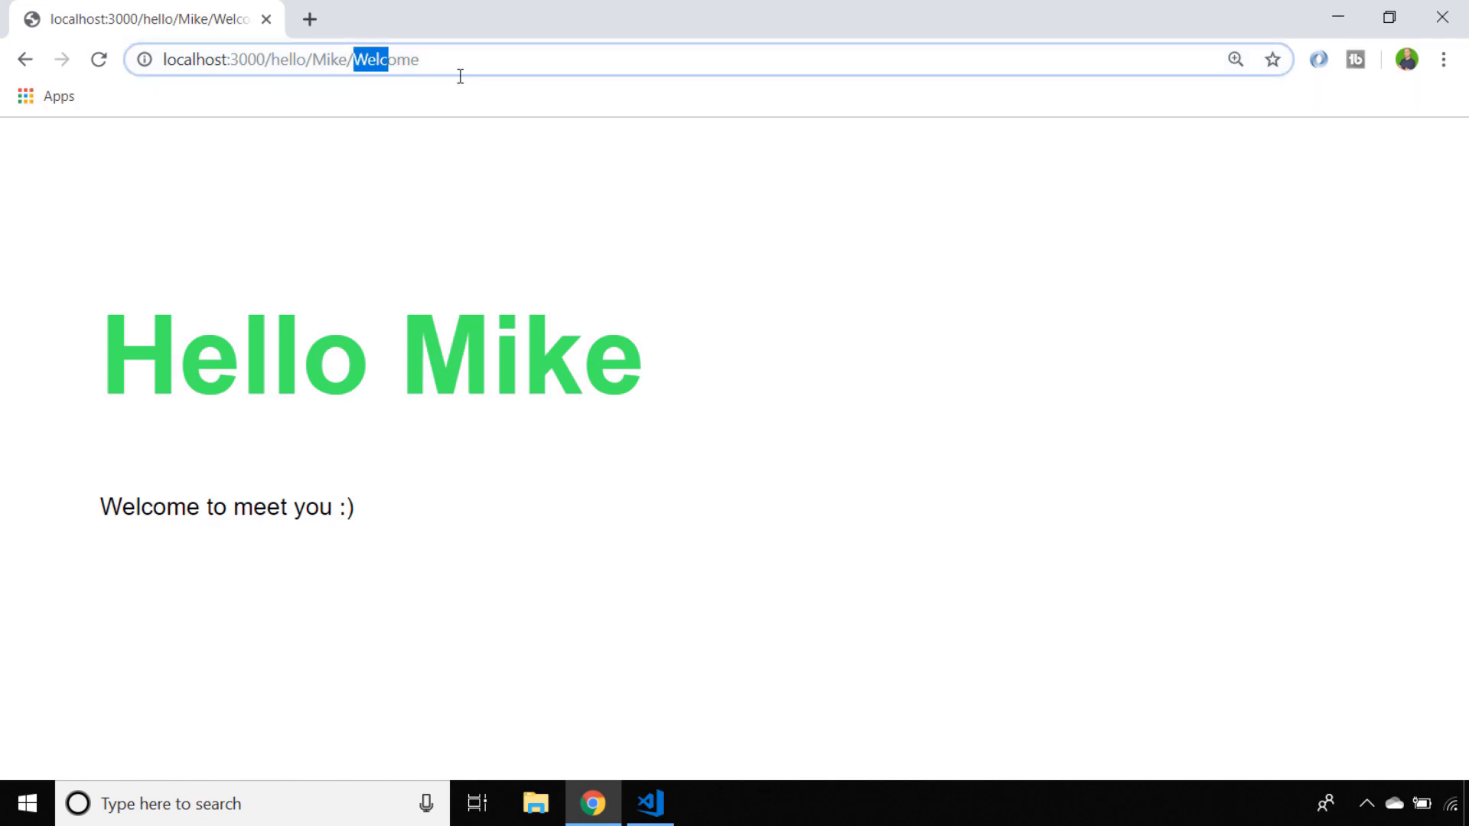
pyautogui.write('Nice')
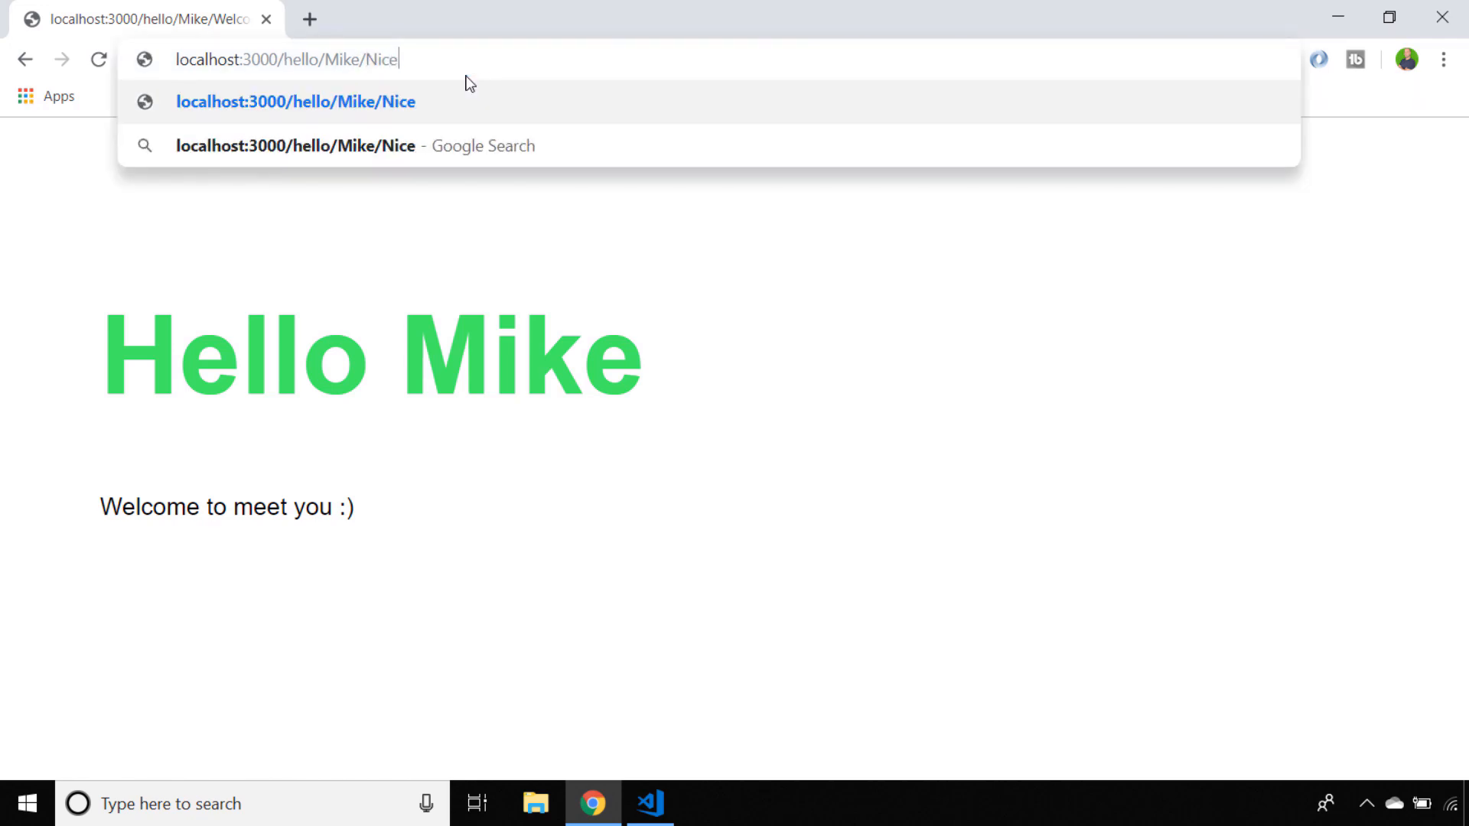